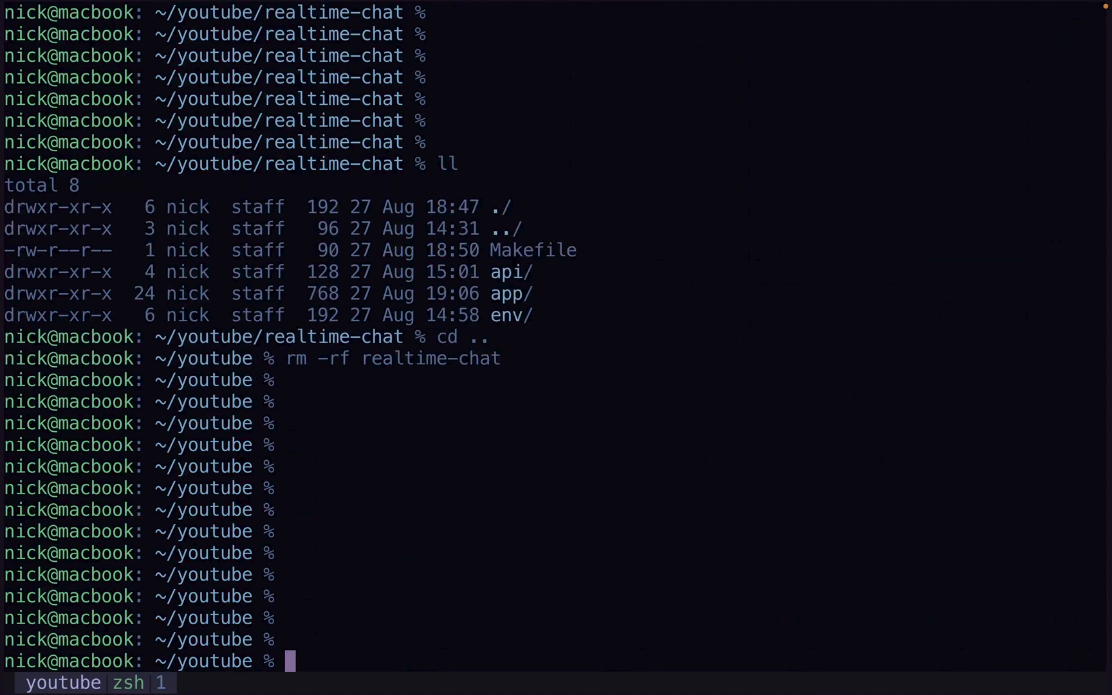
# Step: Create an empty realtime-chat folder inside youtube with mkdir realtime-chat
pyautogui.write('mkdir r')
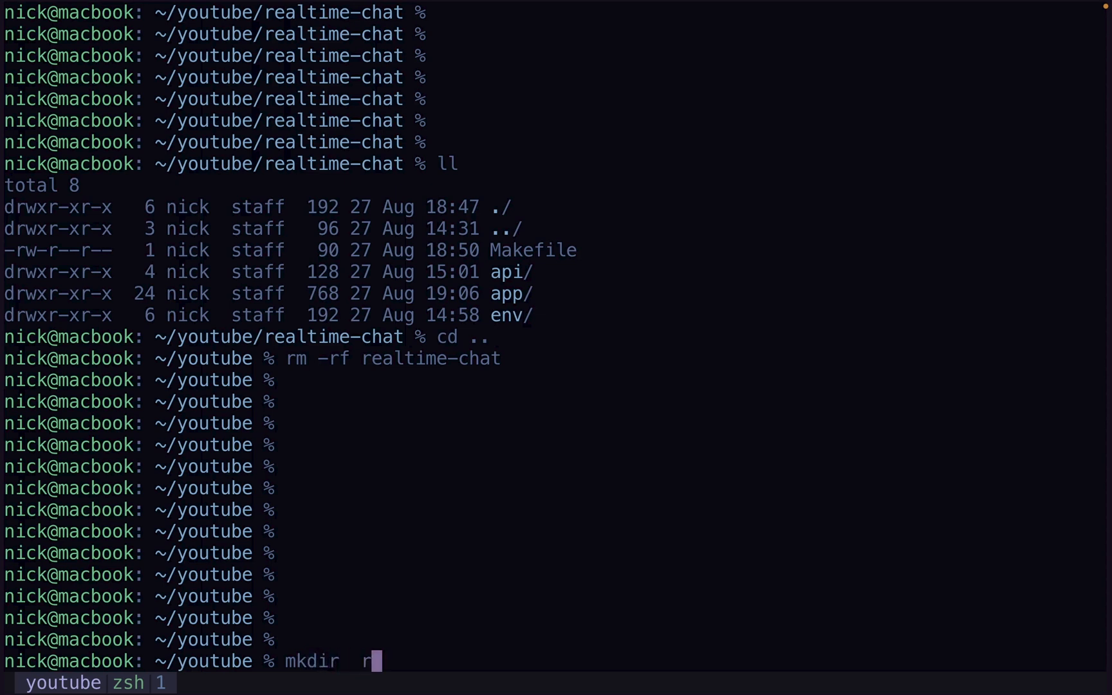
pyautogui.write('ealtime-cha')
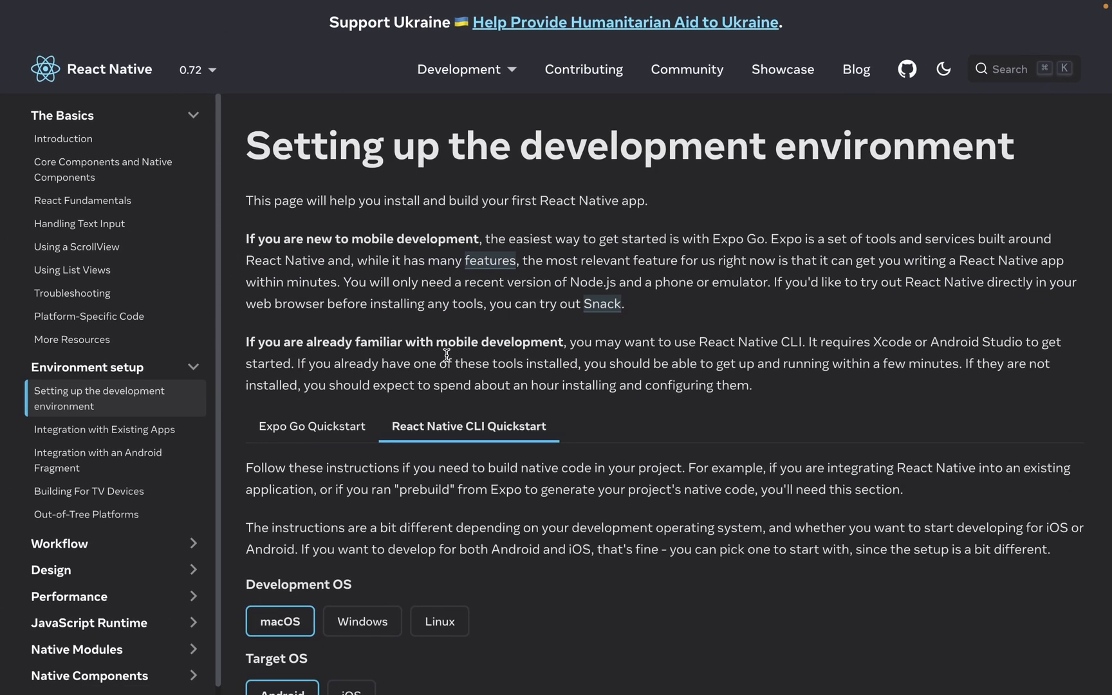
pyautogui.moveTo(446, 327)
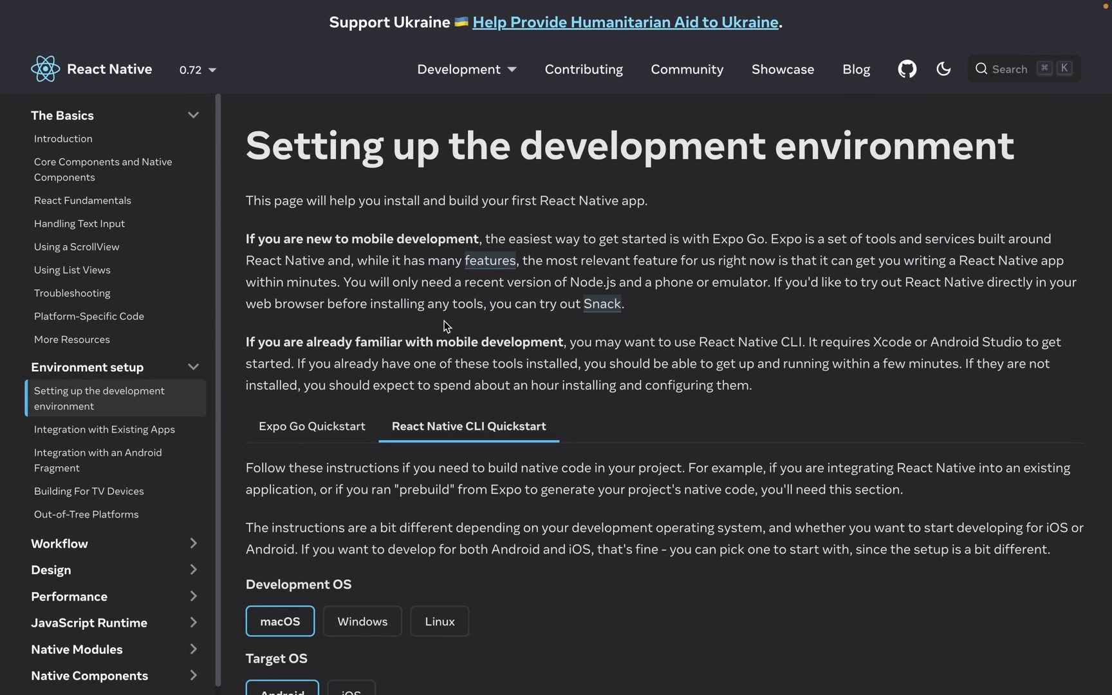
# Step: Scroll the macOS CLI setup guide down to the 'Creating a new application' section
pyautogui.scroll(-3)
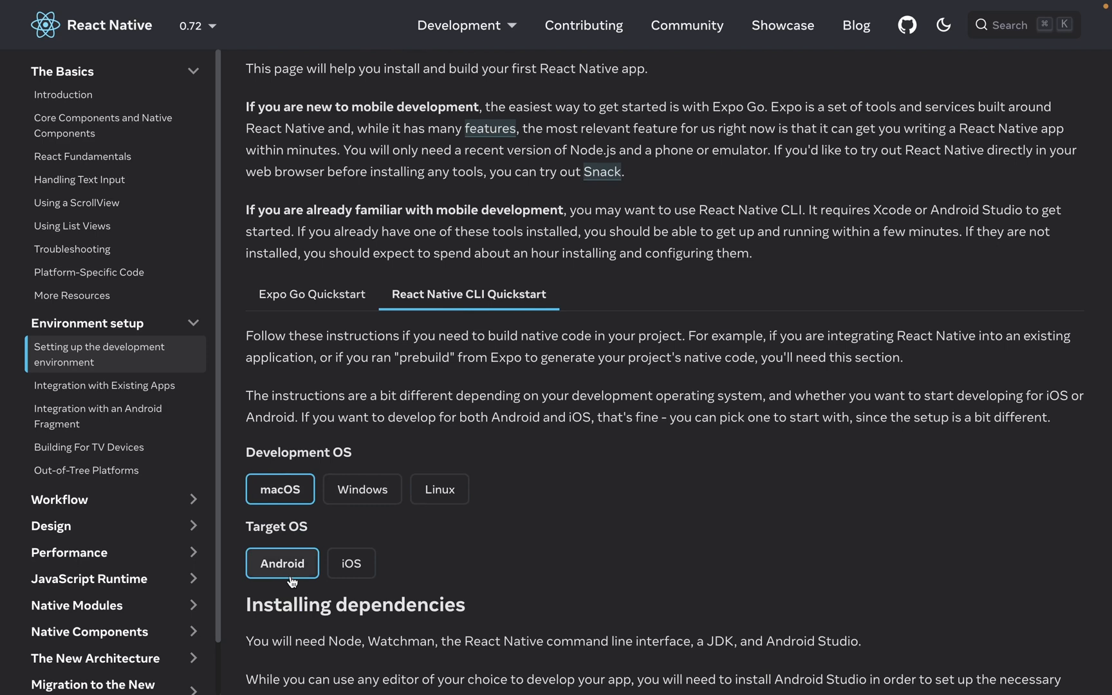
pyautogui.moveTo(352, 564)
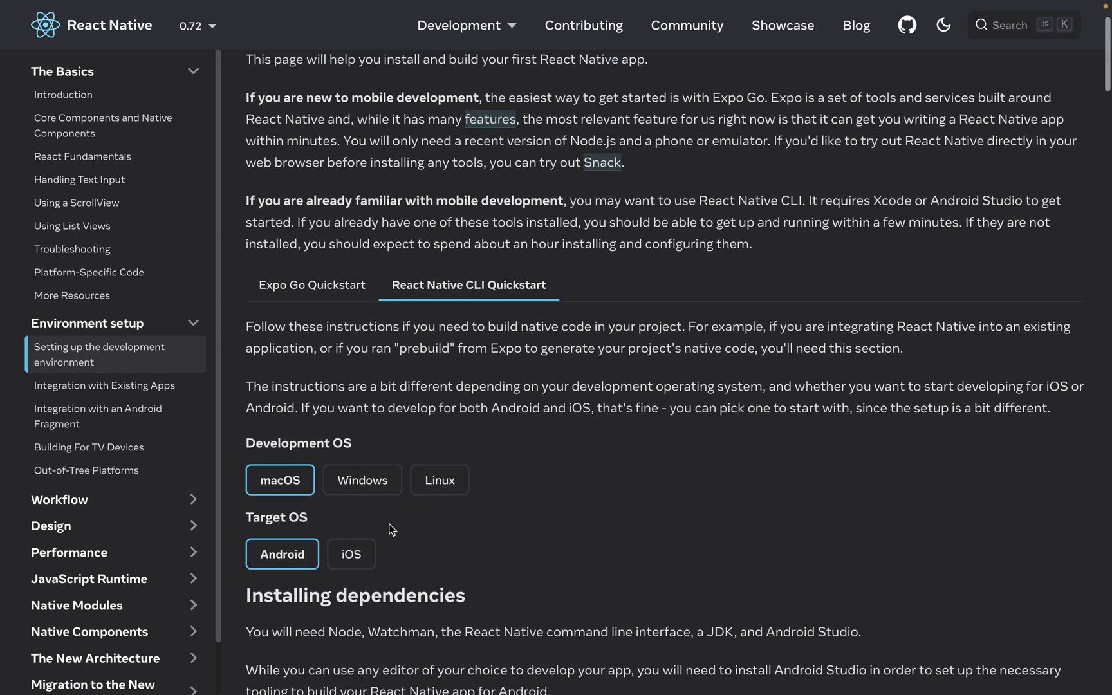
pyautogui.scroll(3)
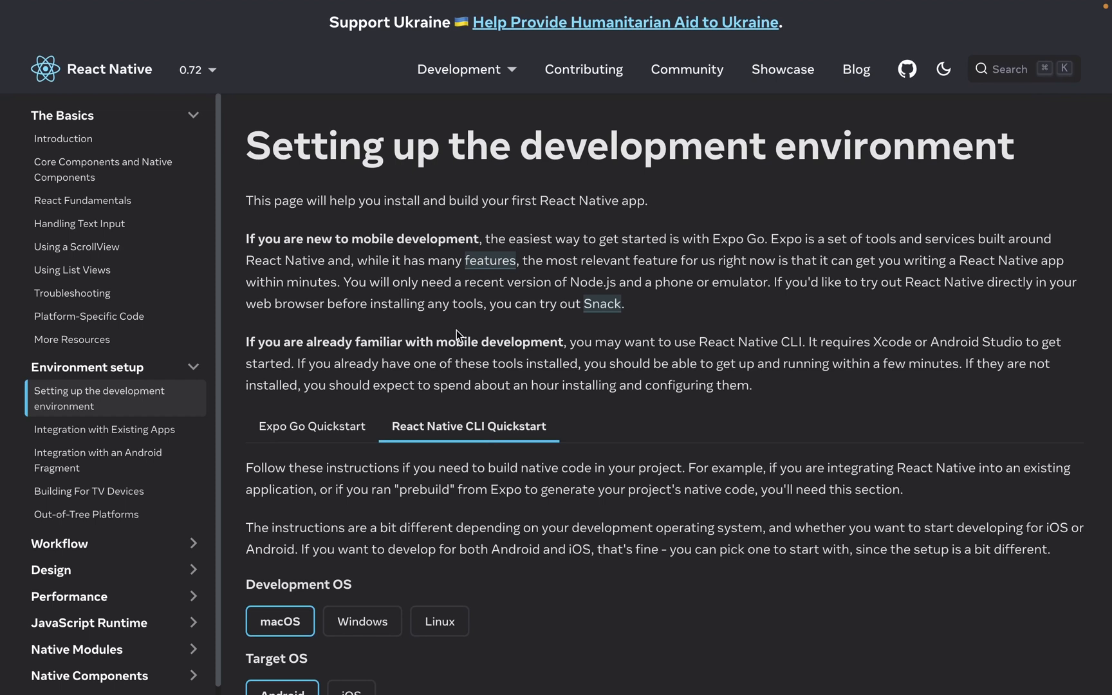
pyautogui.moveTo(489, 278)
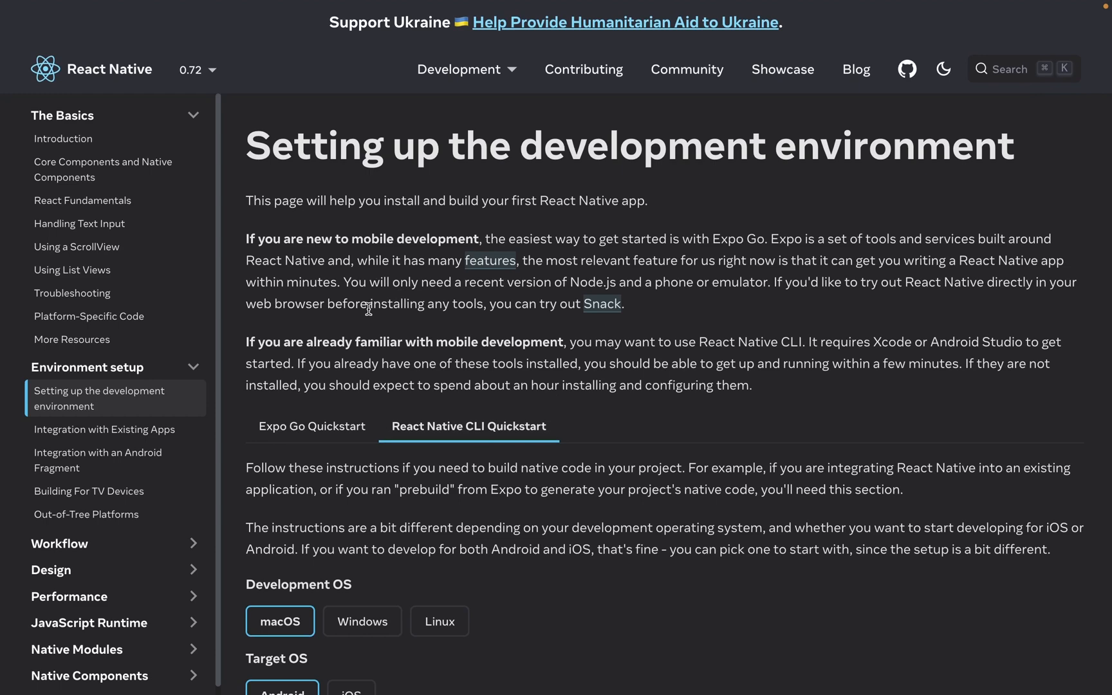
pyautogui.scroll(-3)
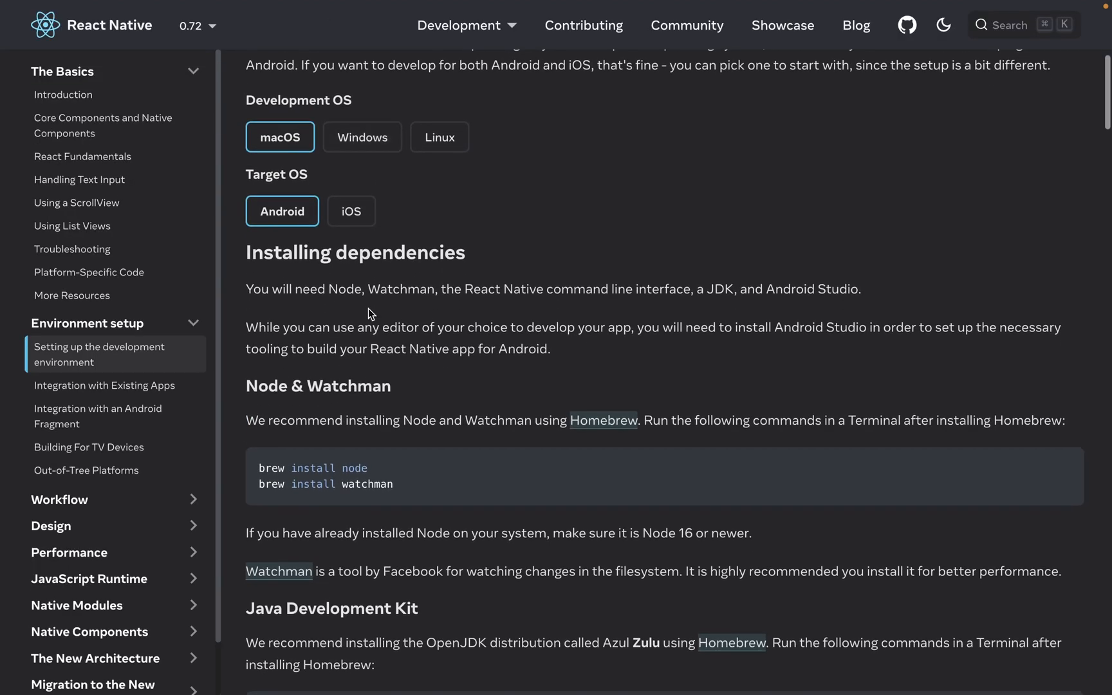
pyautogui.scroll(-3)
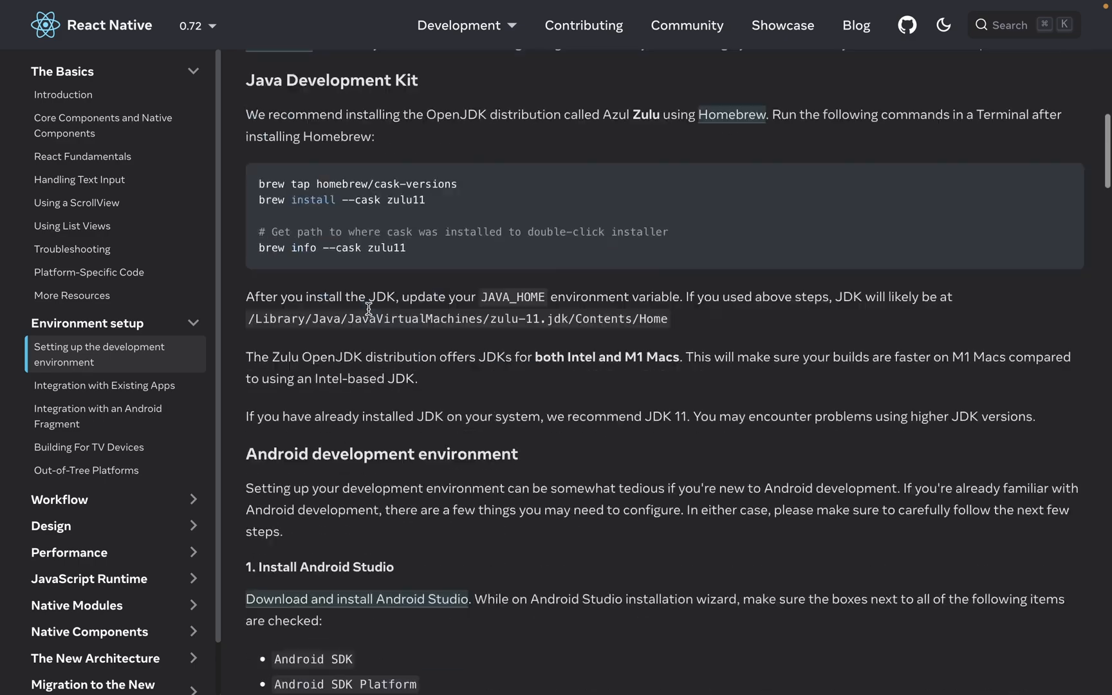
pyautogui.scroll(-3)
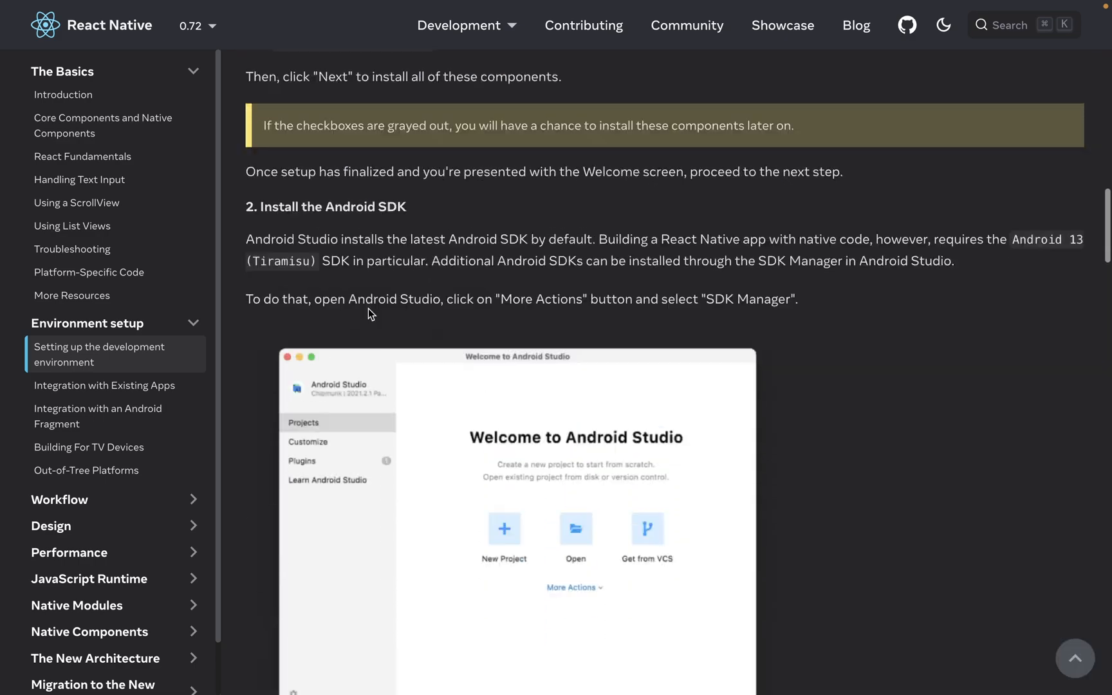
pyautogui.scroll(3)
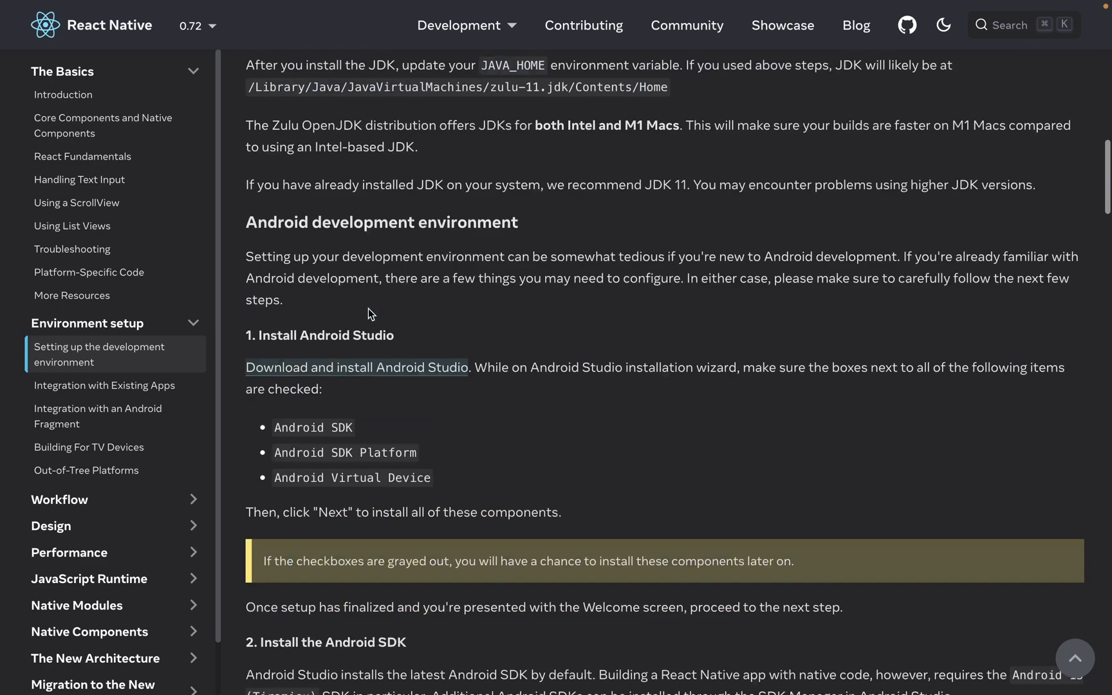
pyautogui.scroll(3)
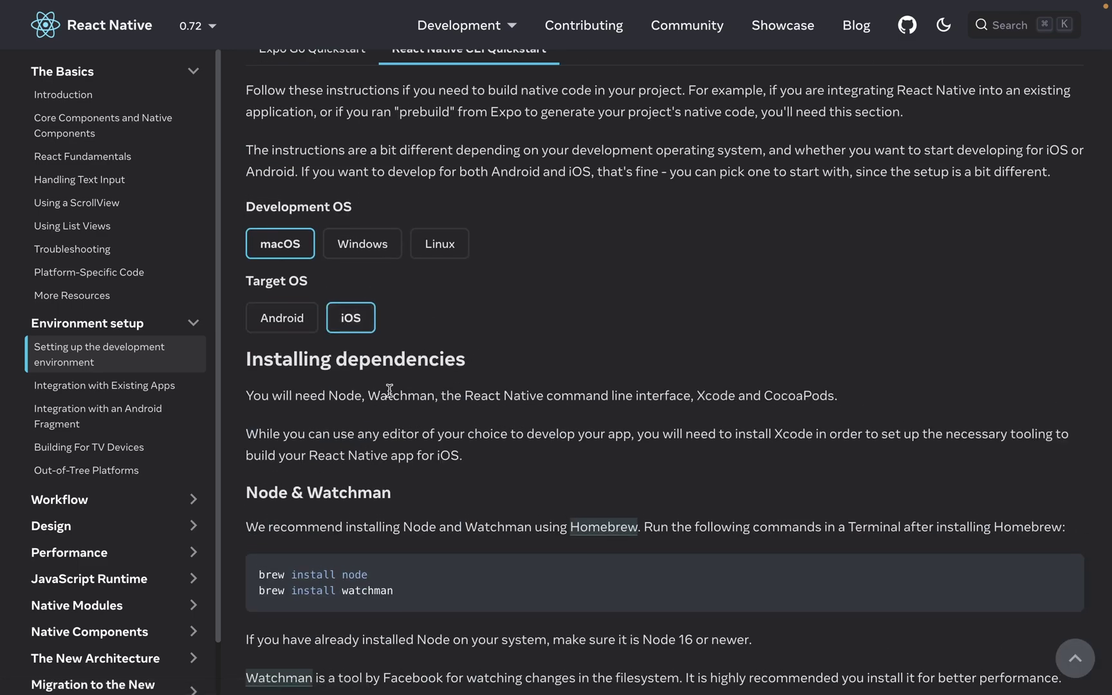
pyautogui.scroll(-3)
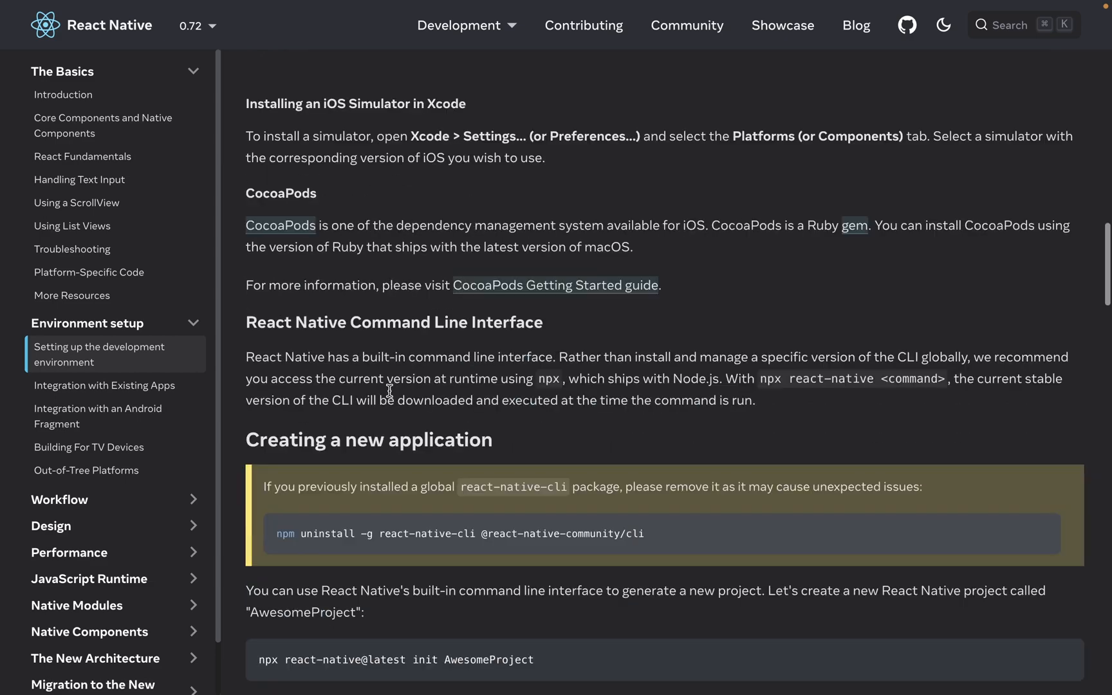
pyautogui.scroll(-3)
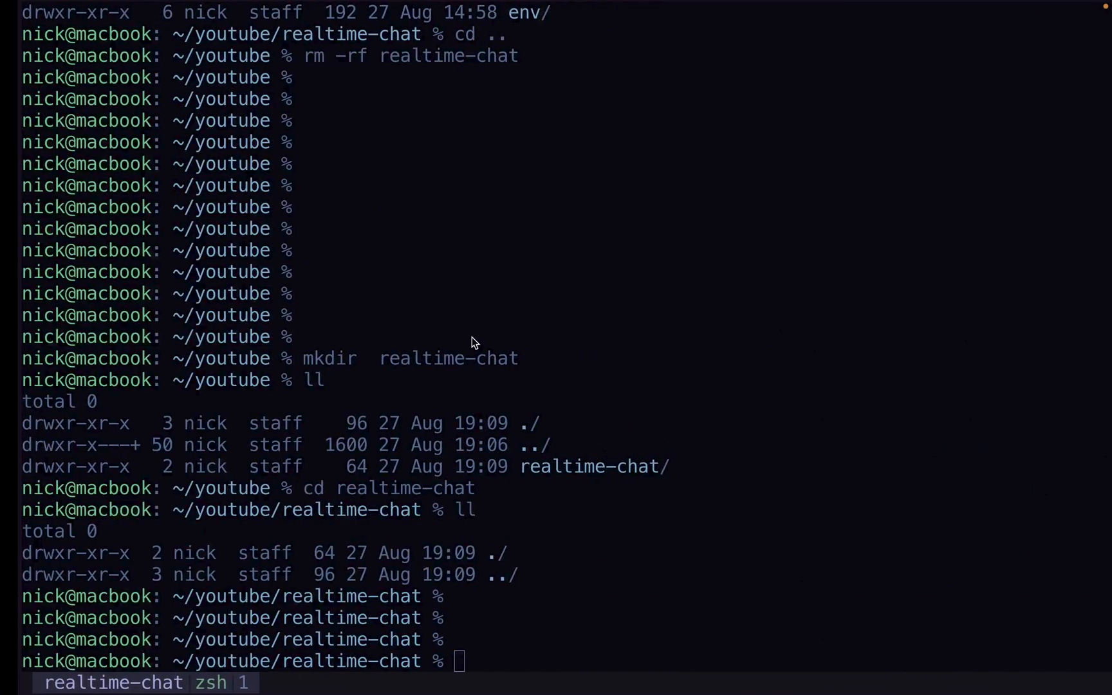
# Step: Initialize a React Native project named RealtimeChat with npx react-native@latest init
pyautogui.write('npx react-native@latest init AwesomeProject')
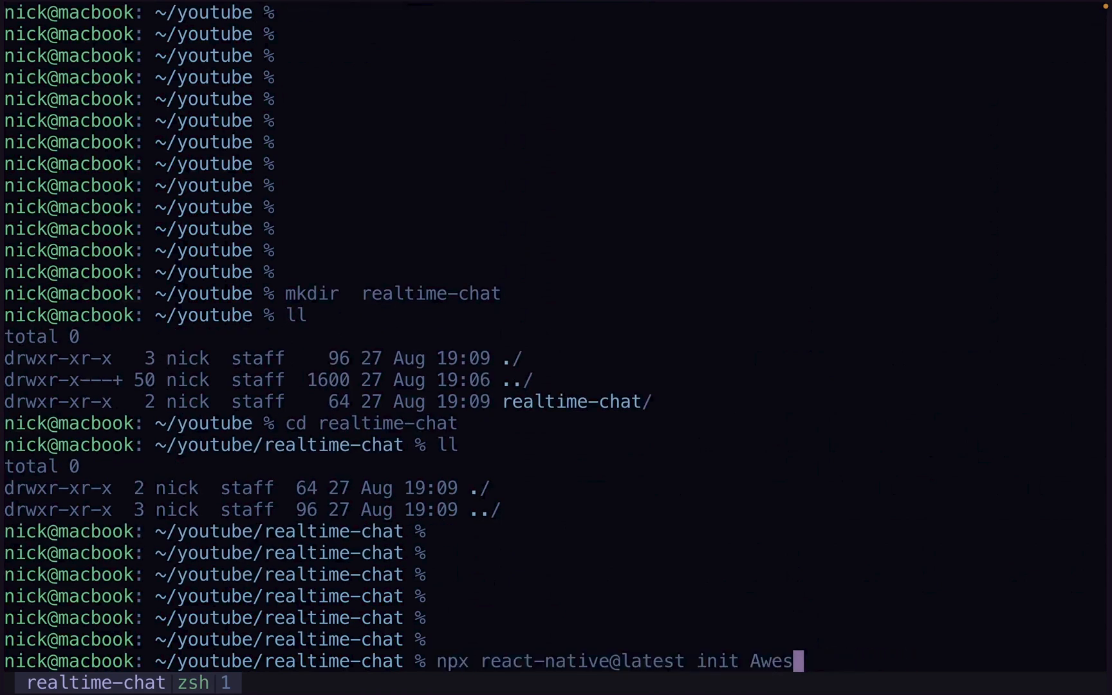
pyautogui.press('BackSpace')
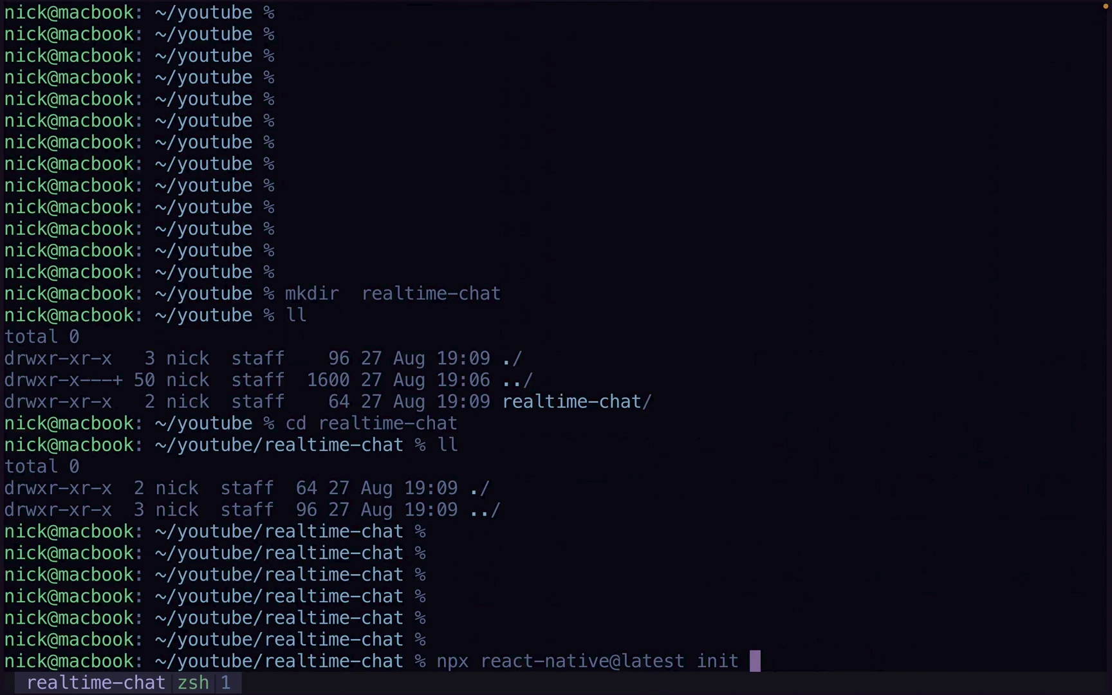
pyautogui.write('RealtimeC')
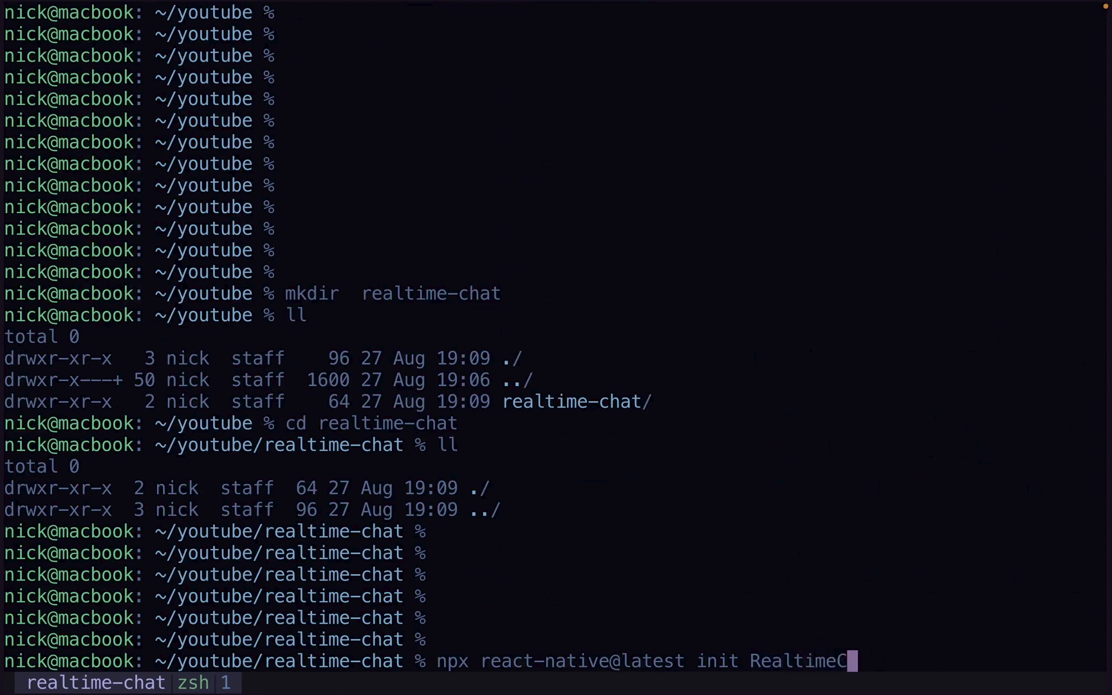
pyautogui.write('hat')
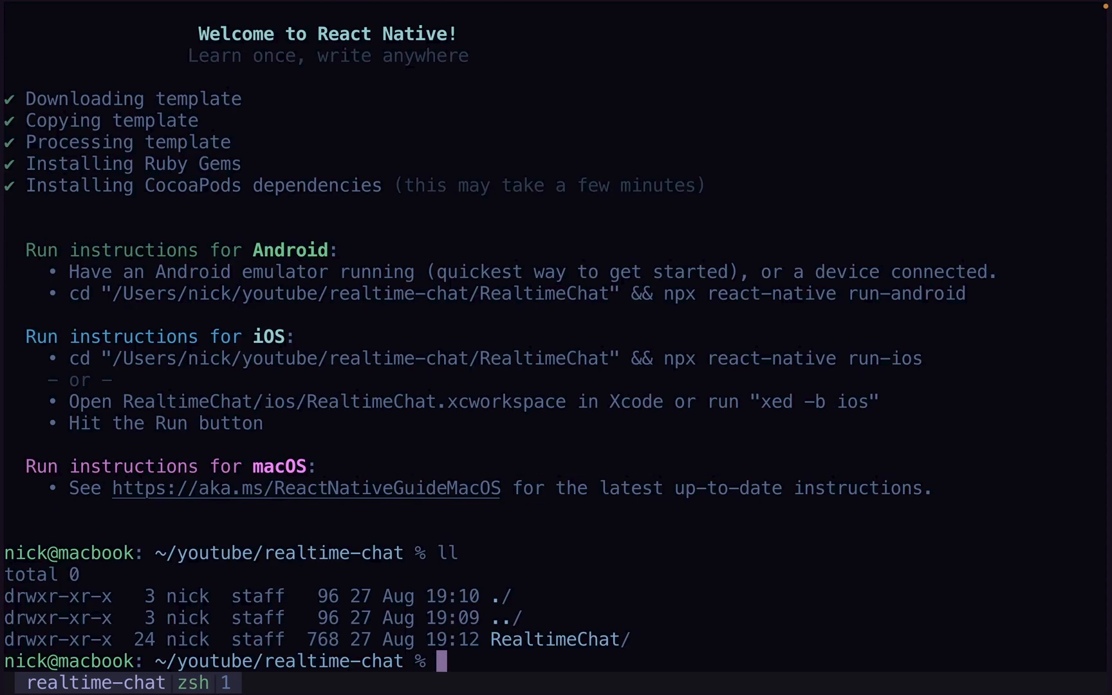
# Step: Rename the RealtimeChat project folder to app with mv RealtimeChat app
pyautogui.write('cd')
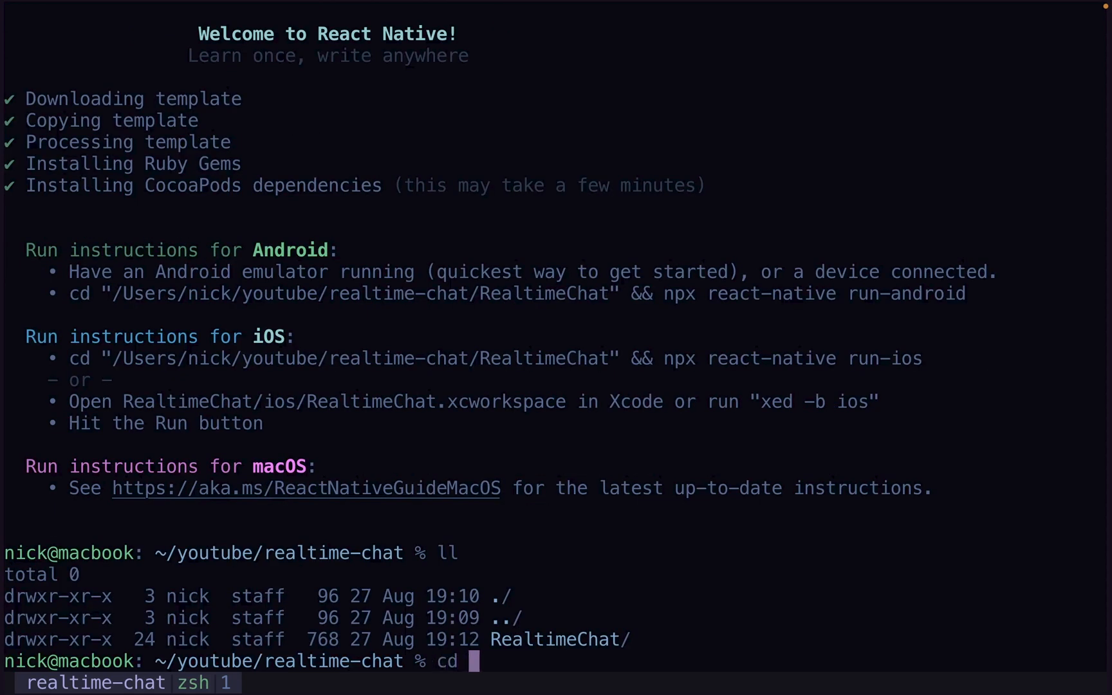
pyautogui.press('Backspace')
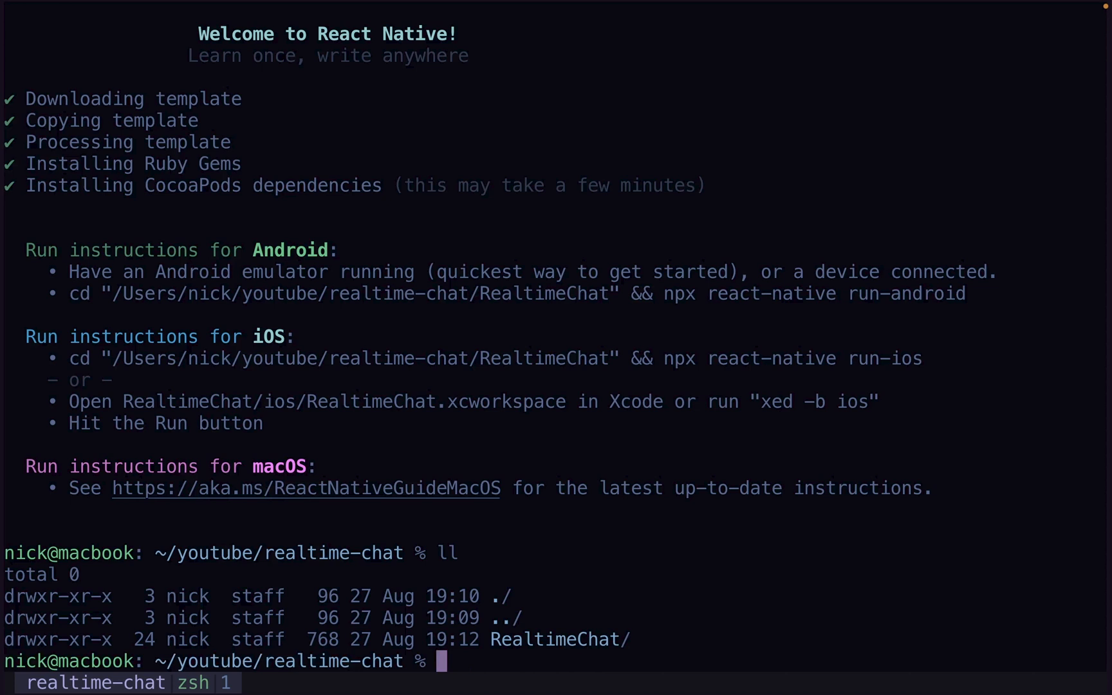
pyautogui.write('mv')
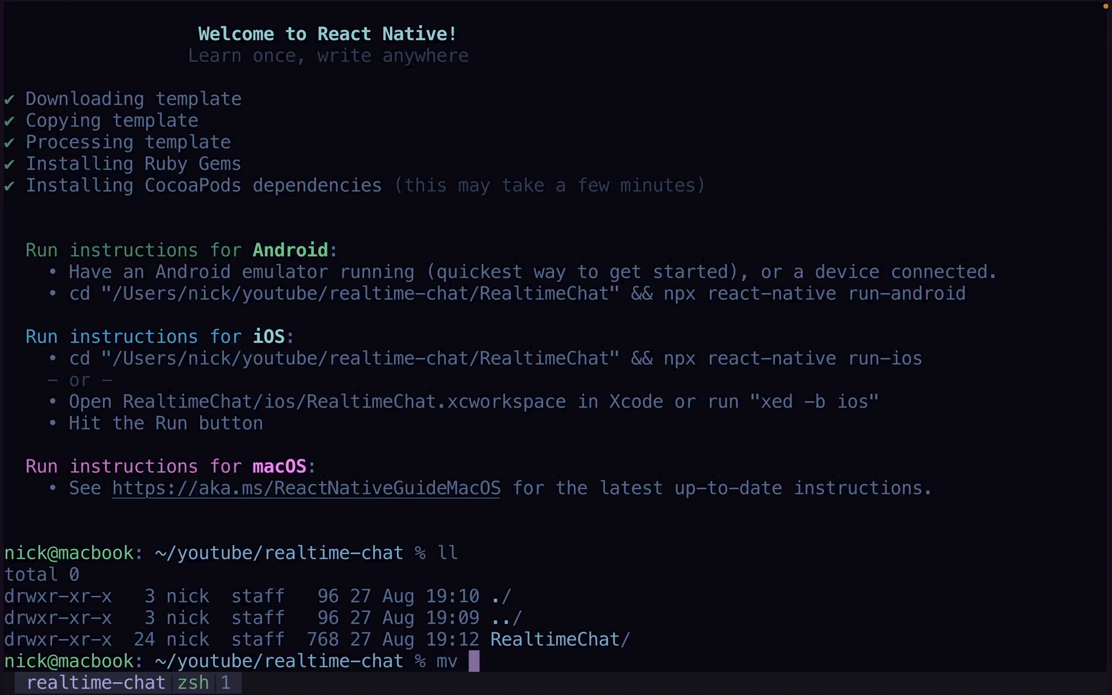
pyautogui.write('RealtimeChat')
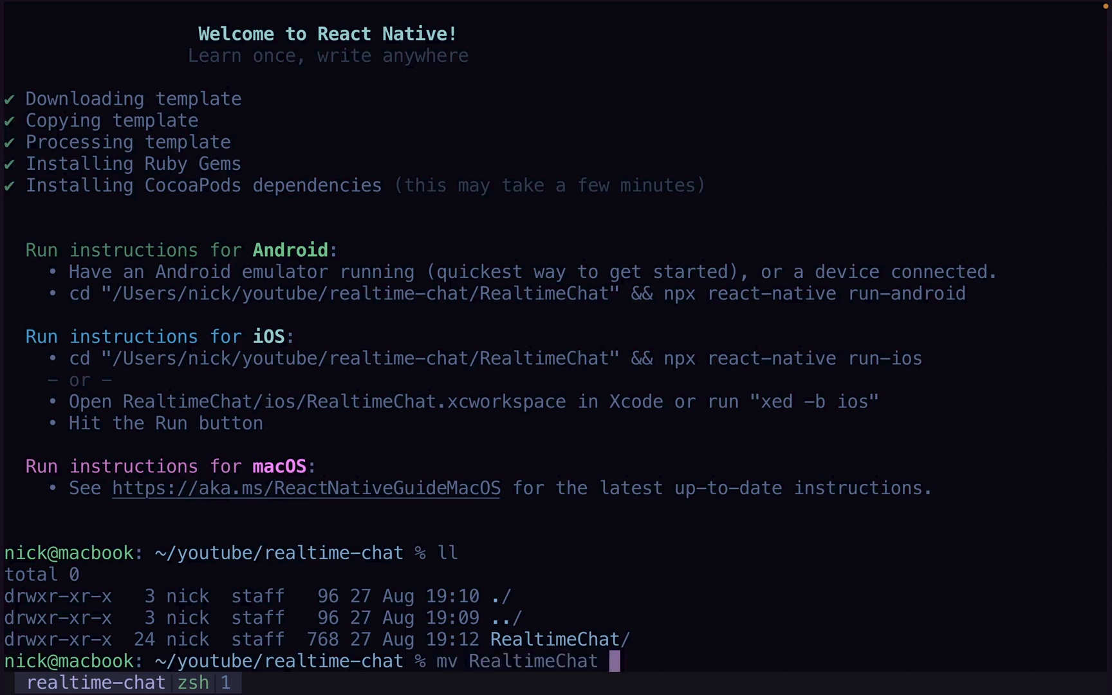
pyautogui.write('app')
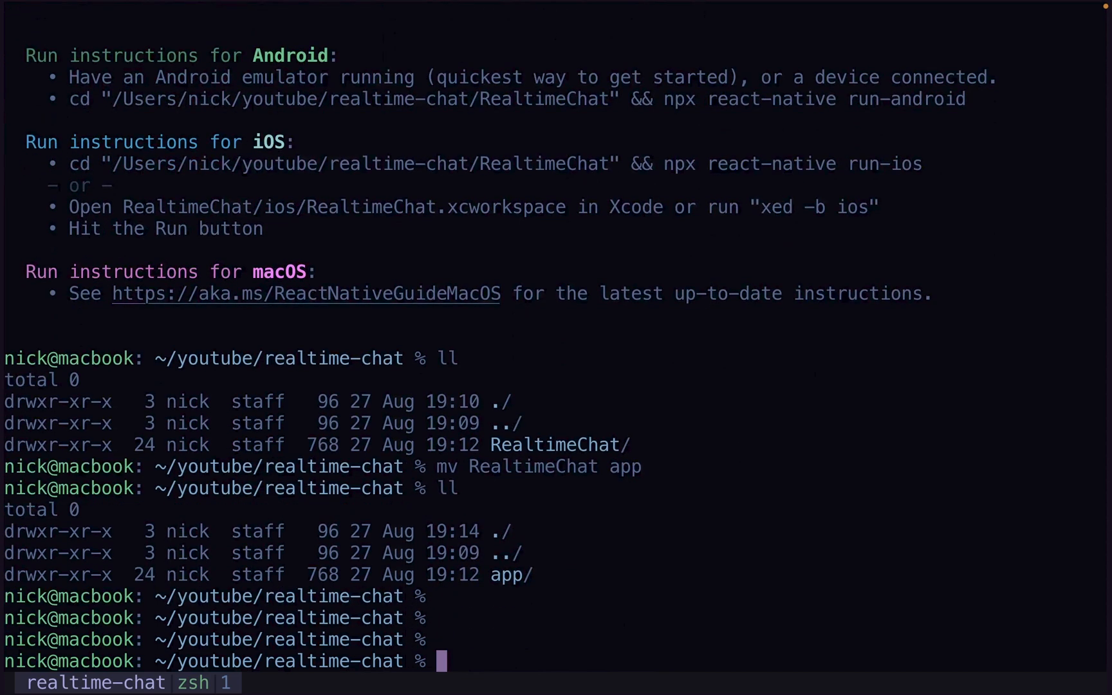
# Step: Launch the realtime-chat folder in Visual Studio Code with code
pyautogui.write('code .')
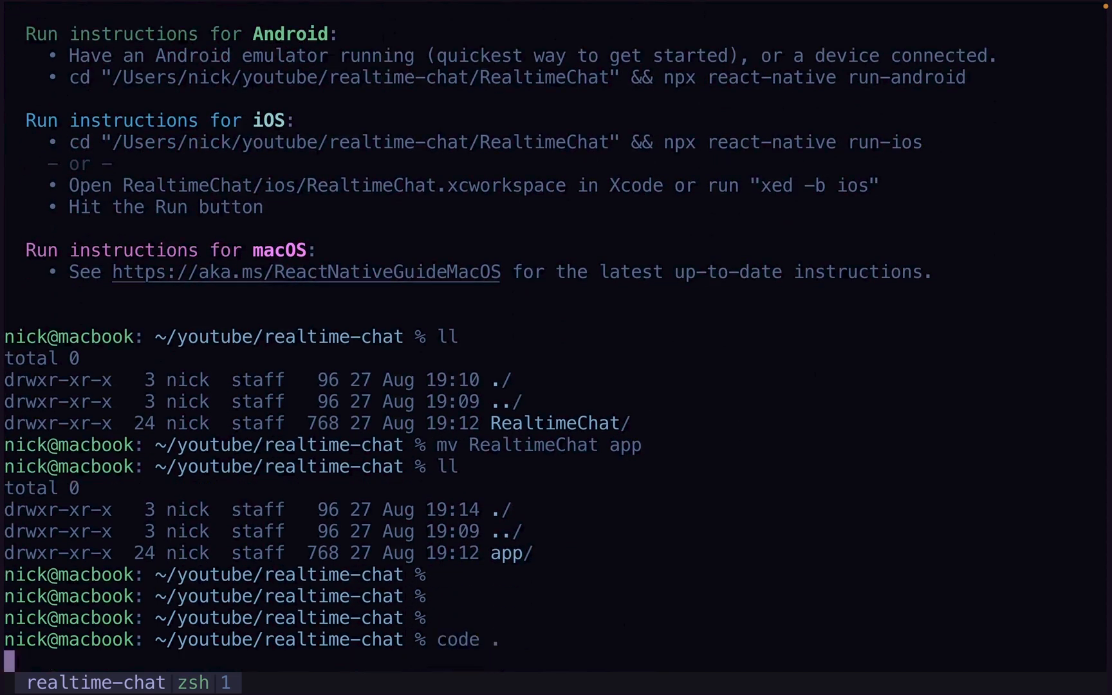
pyautogui.press('enter')
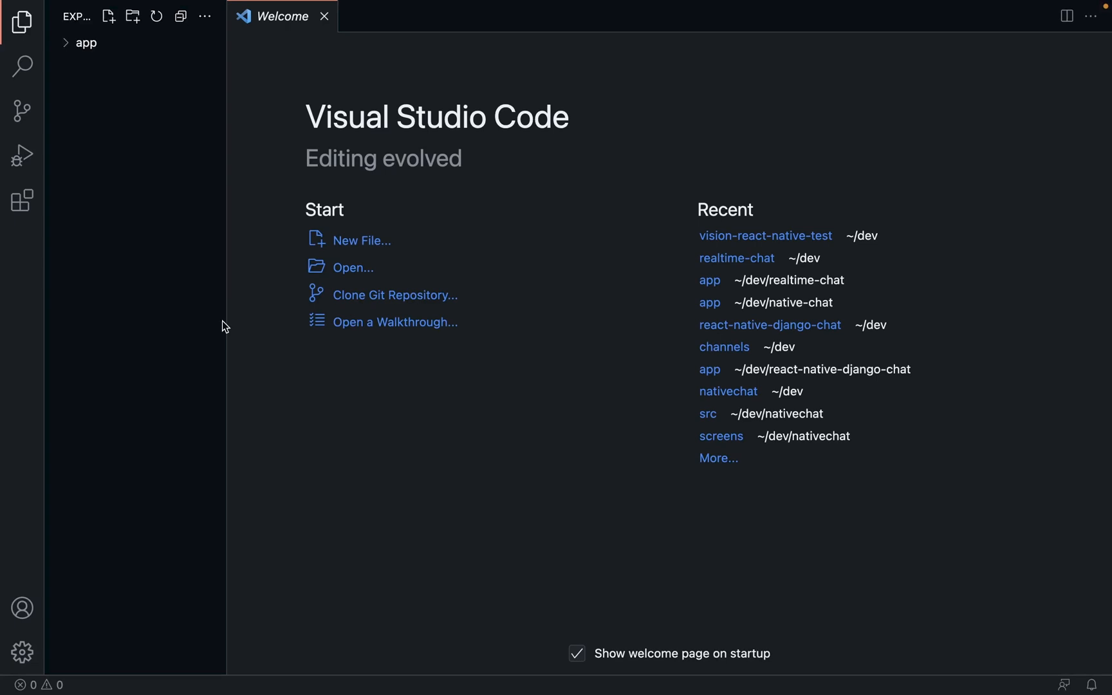
# Step: Create a new file named Makefile at the project root beside the app folder
pyautogui.click(85, 44)
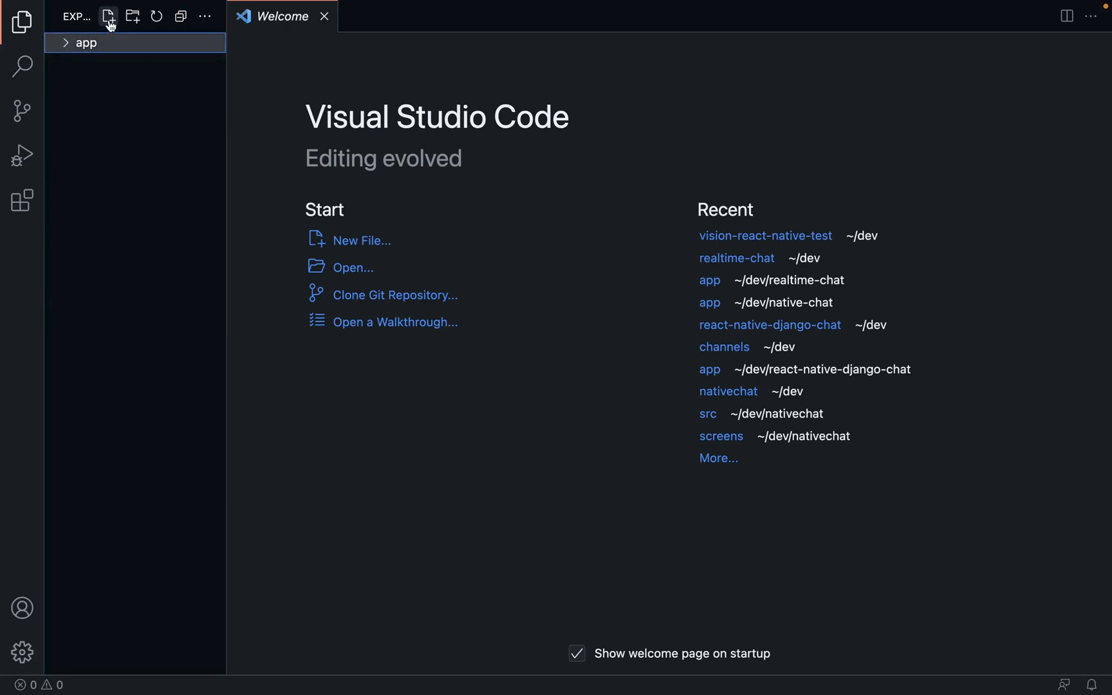
pyautogui.click(108, 15)
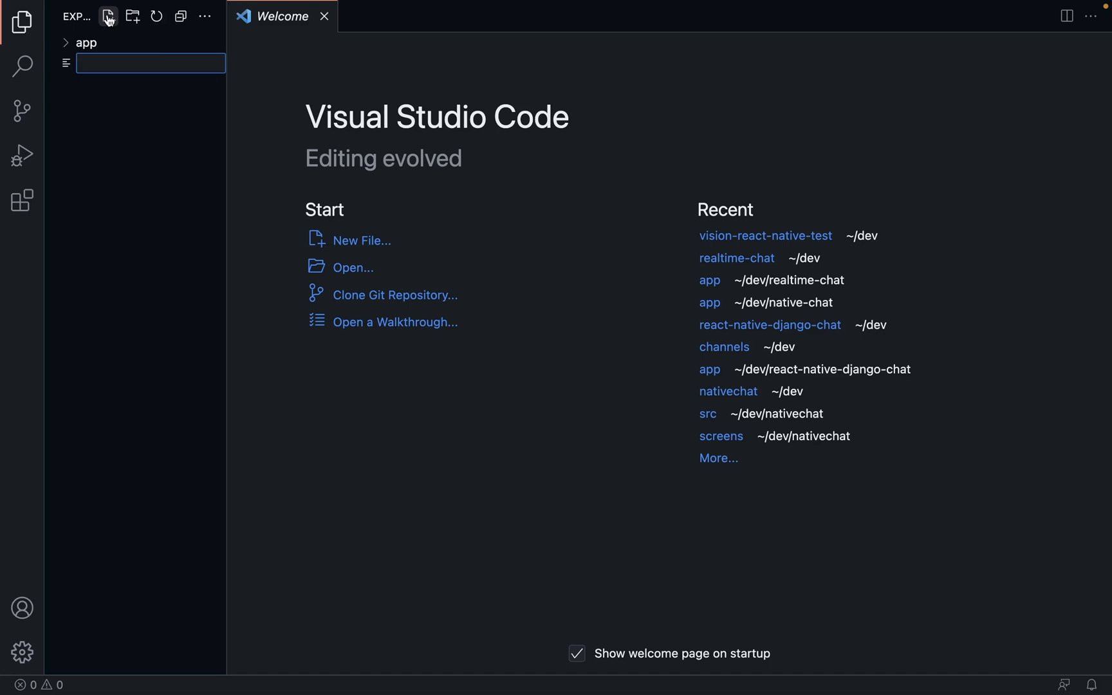
pyautogui.write('Makef')
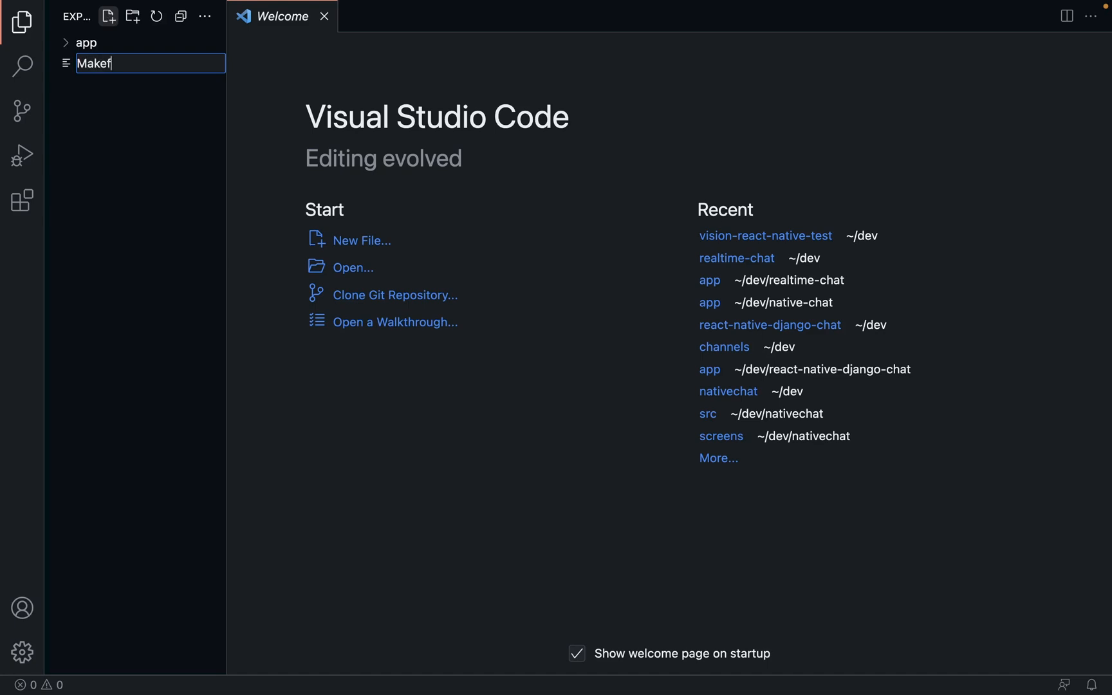
pyautogui.write('ile')
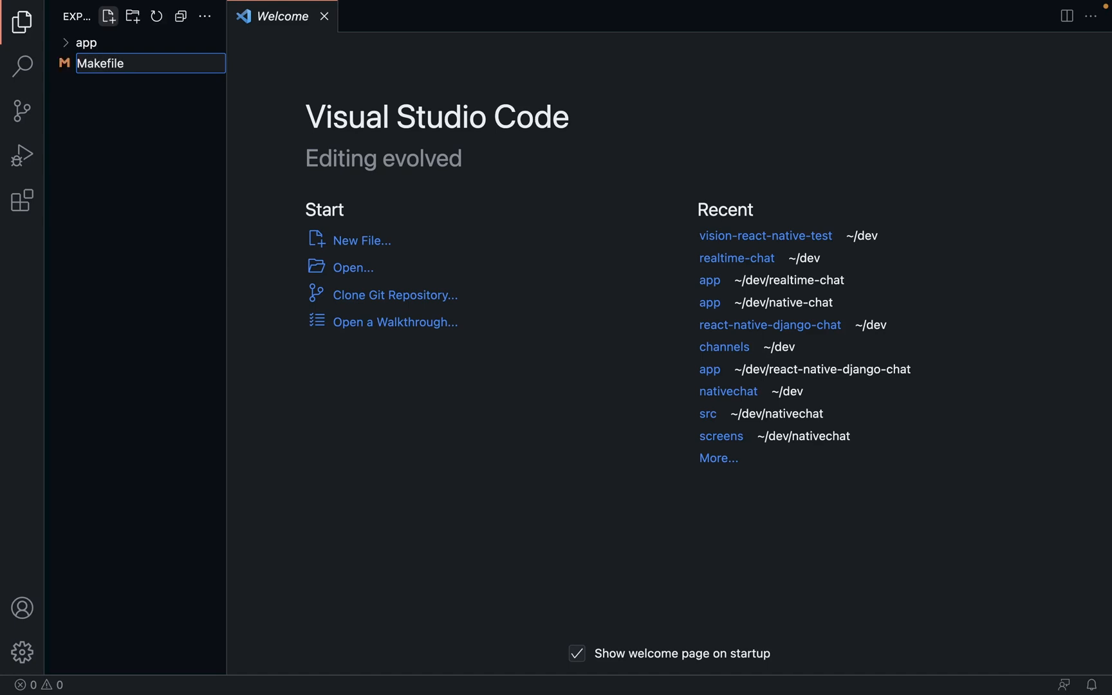
pyautogui.press('Enter')
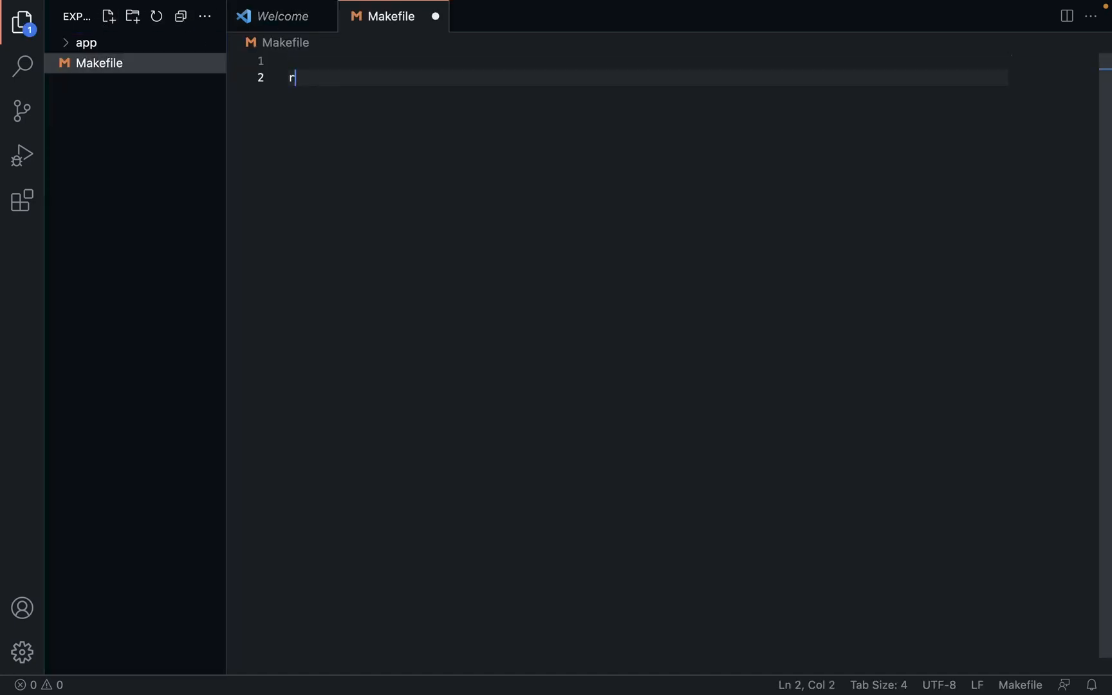
# Step: Write a run-ios target whose command is 'cd app && npm run ios'
pyautogui.write('un-ios:')
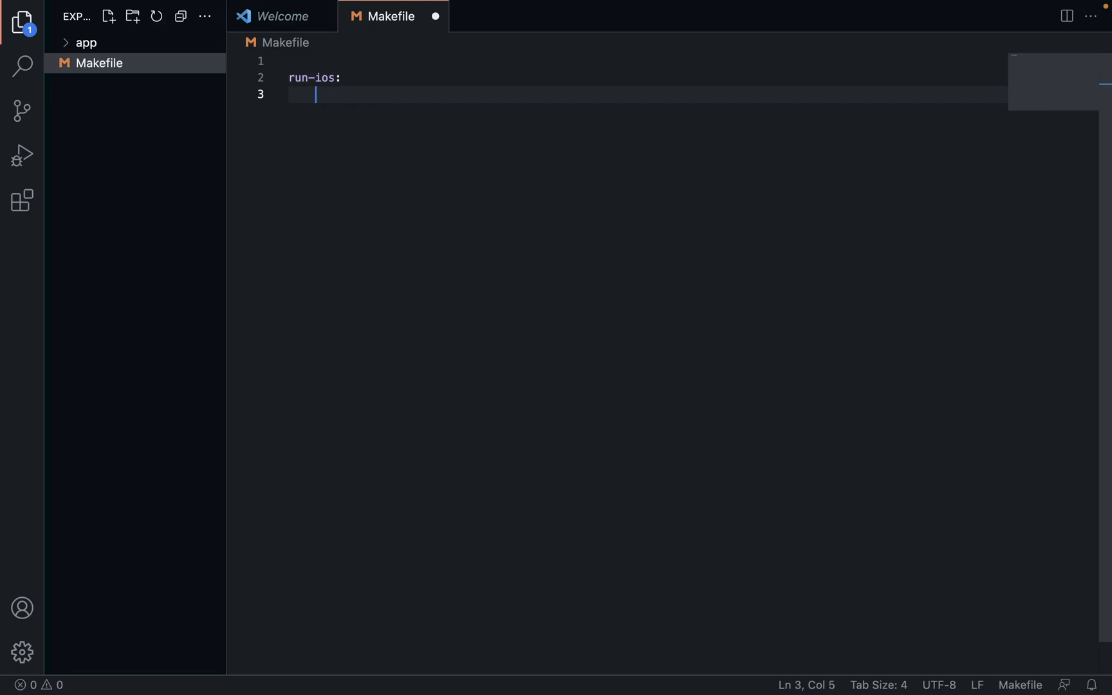
pyautogui.write('cd app')
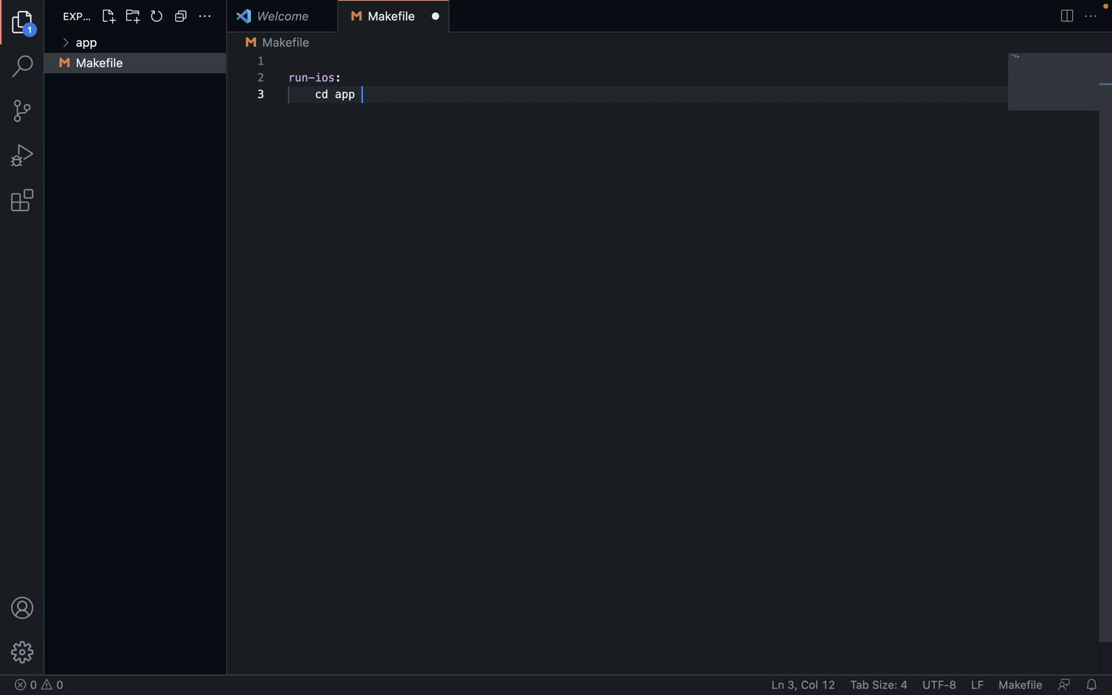
pyautogui.write('&&')
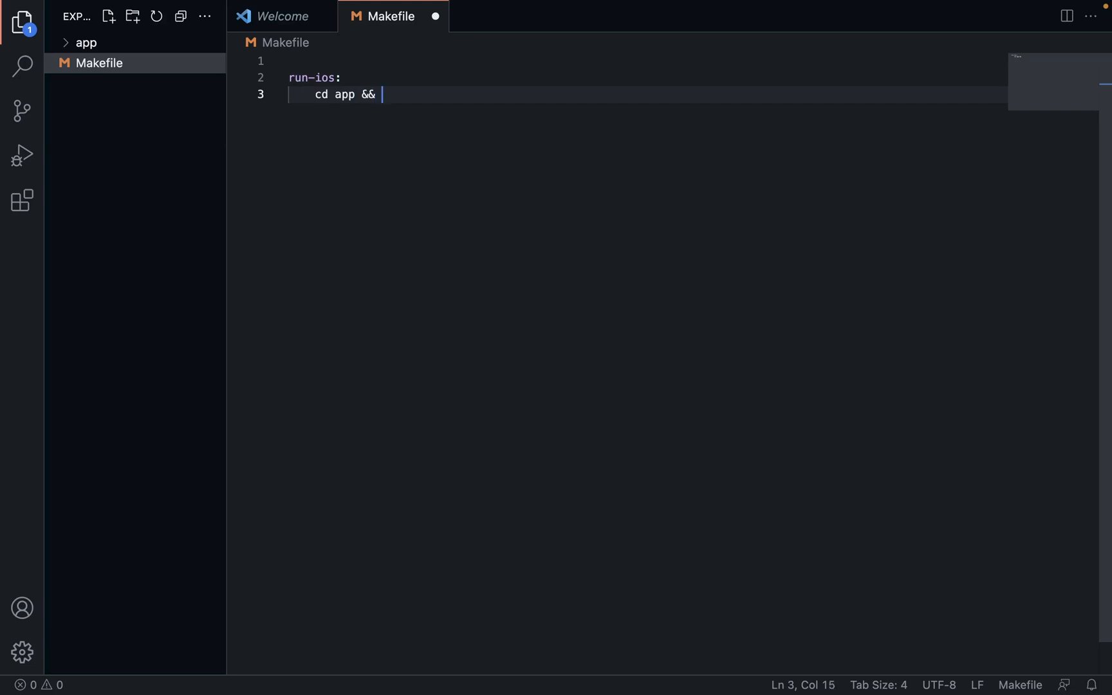
pyautogui.write('npm run')
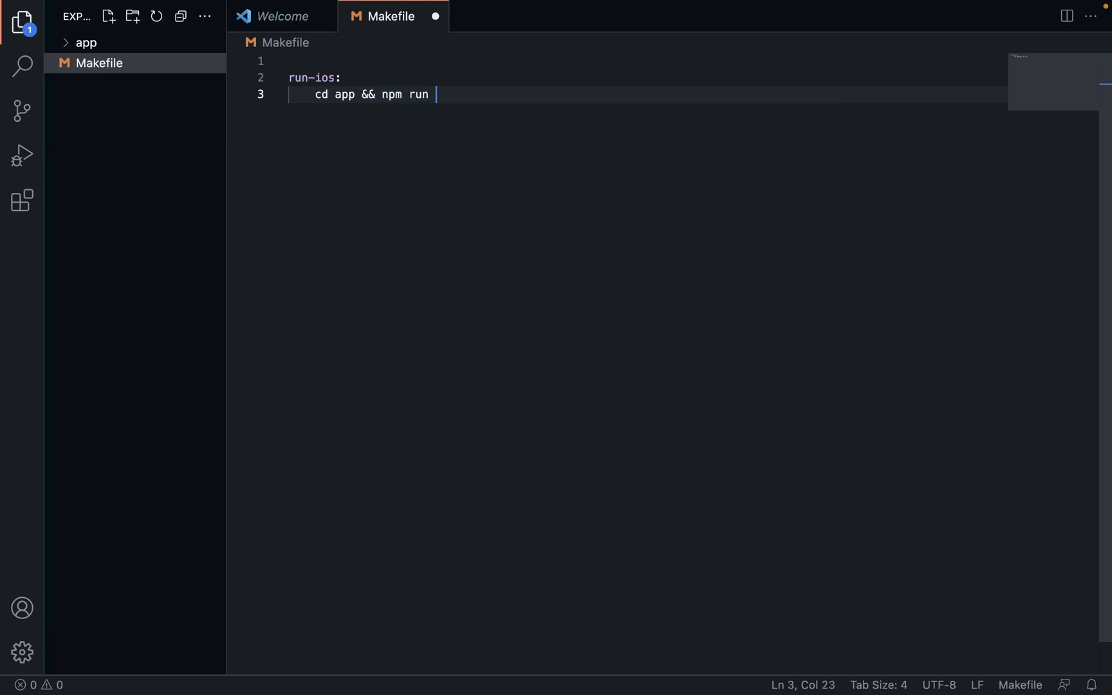
pyautogui.write('ios')
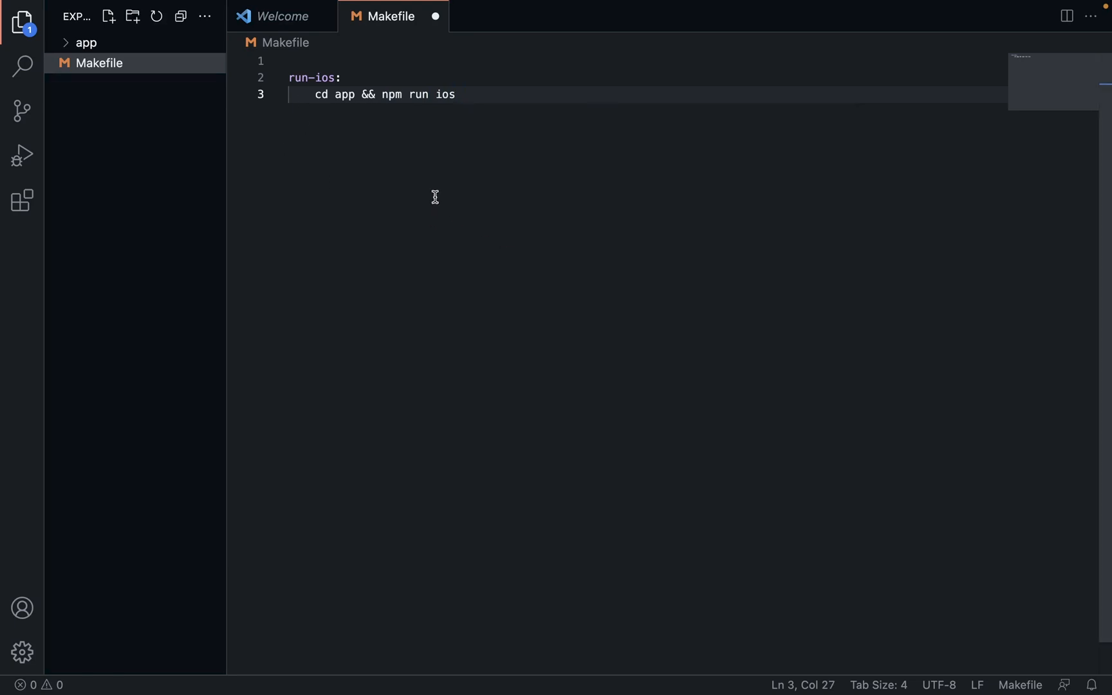
pyautogui.moveTo(476, 652)
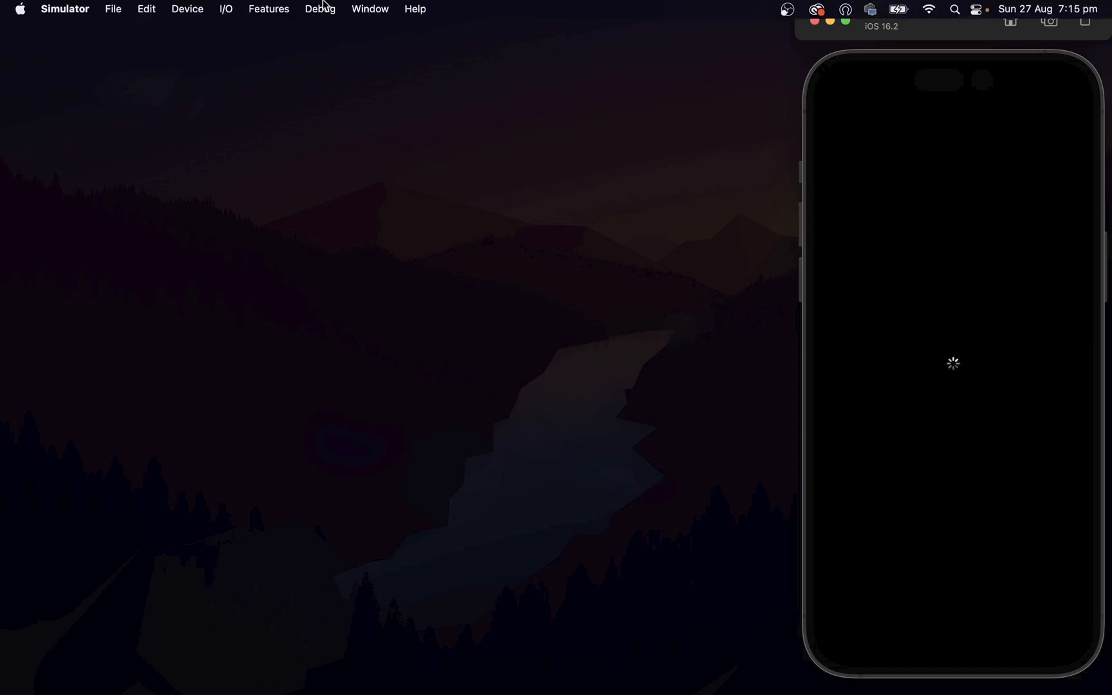
pyautogui.click(113, 9)
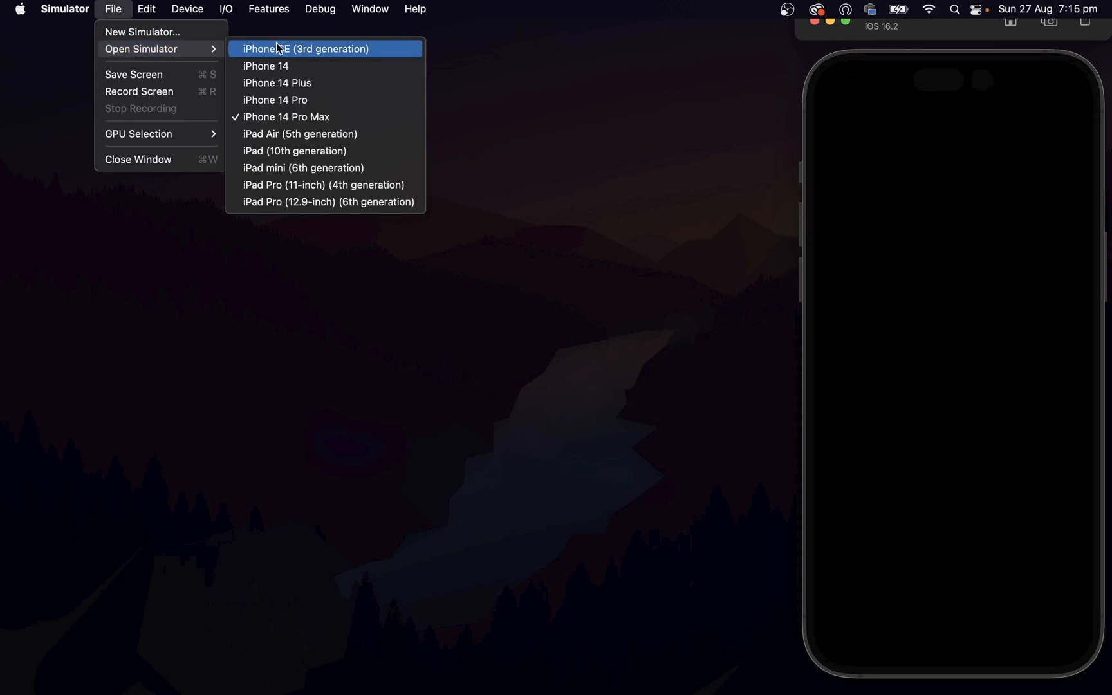
pyautogui.moveTo(297, 53)
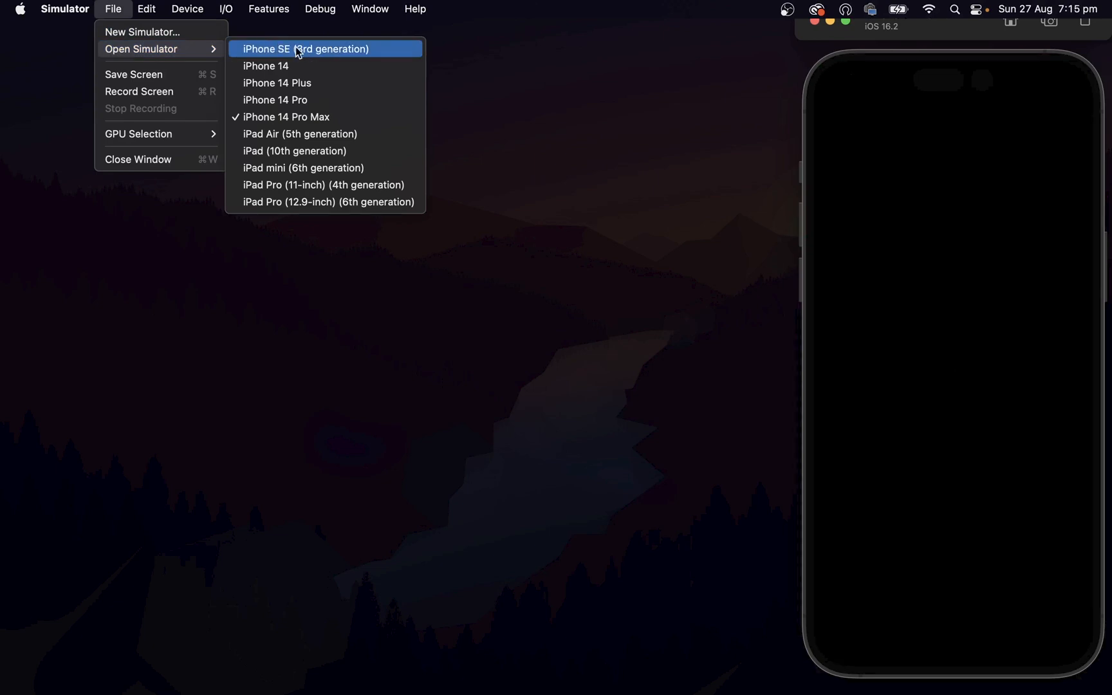
pyautogui.moveTo(304, 109)
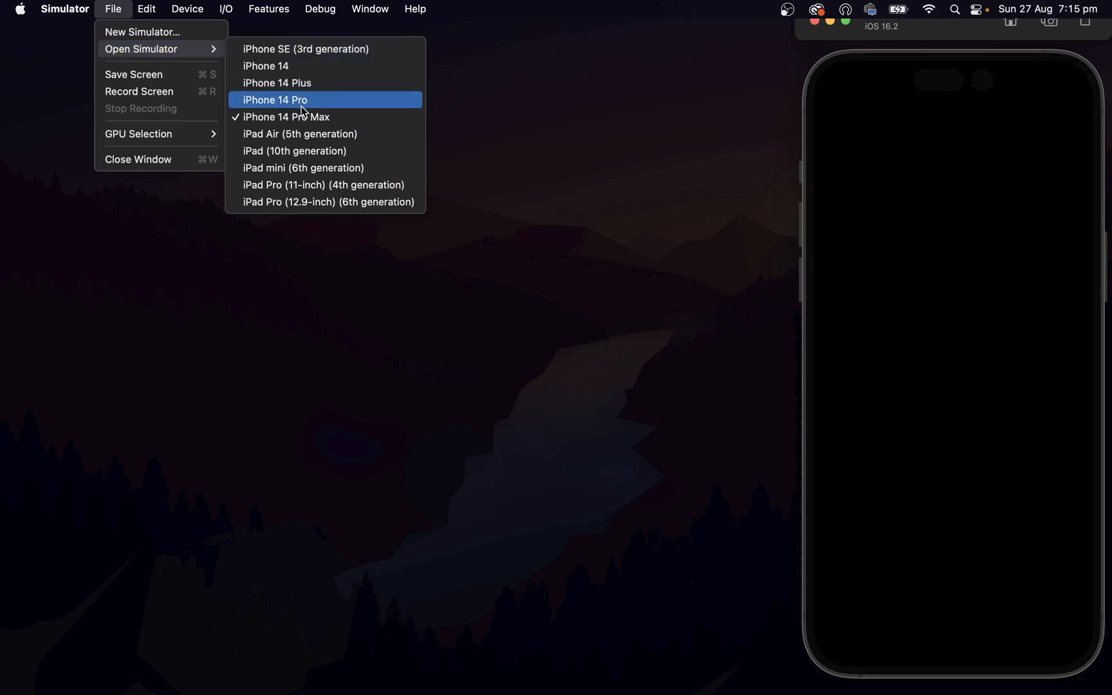
pyautogui.click(294, 100)
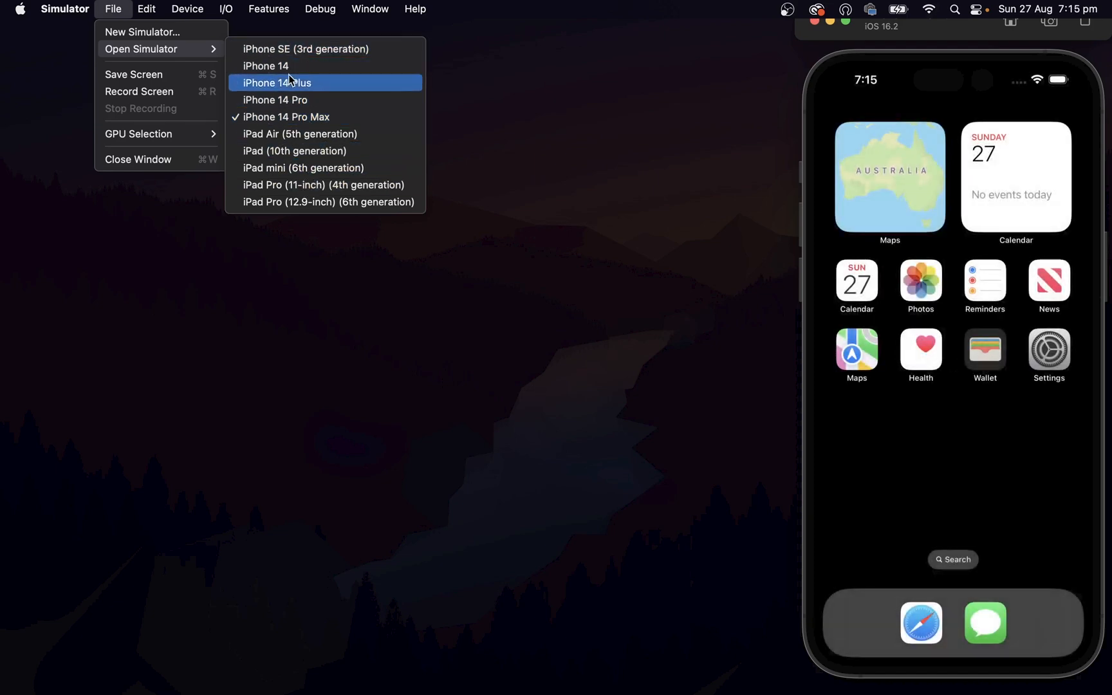
pyautogui.moveTo(293, 71)
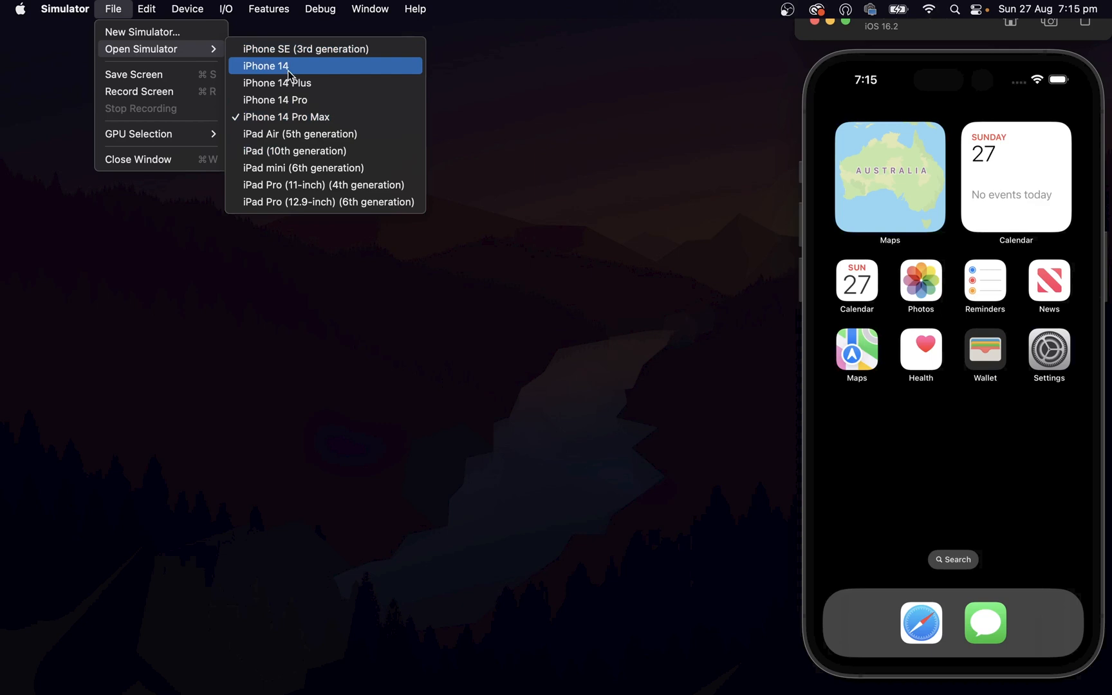
pyautogui.moveTo(290, 49)
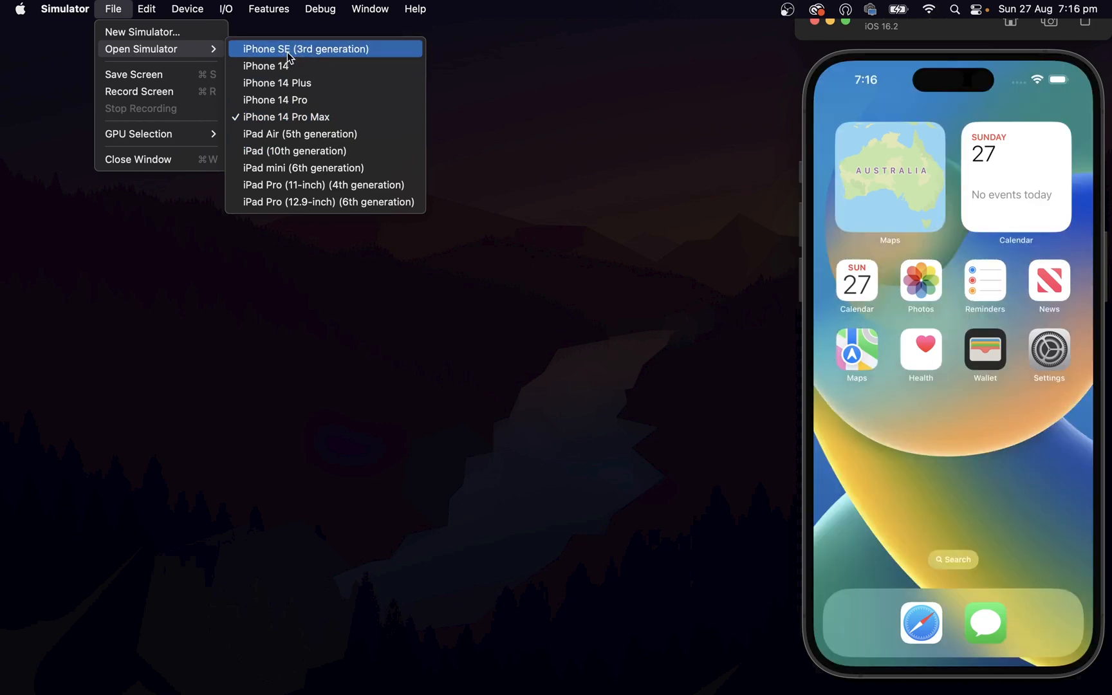
pyautogui.moveTo(297, 118)
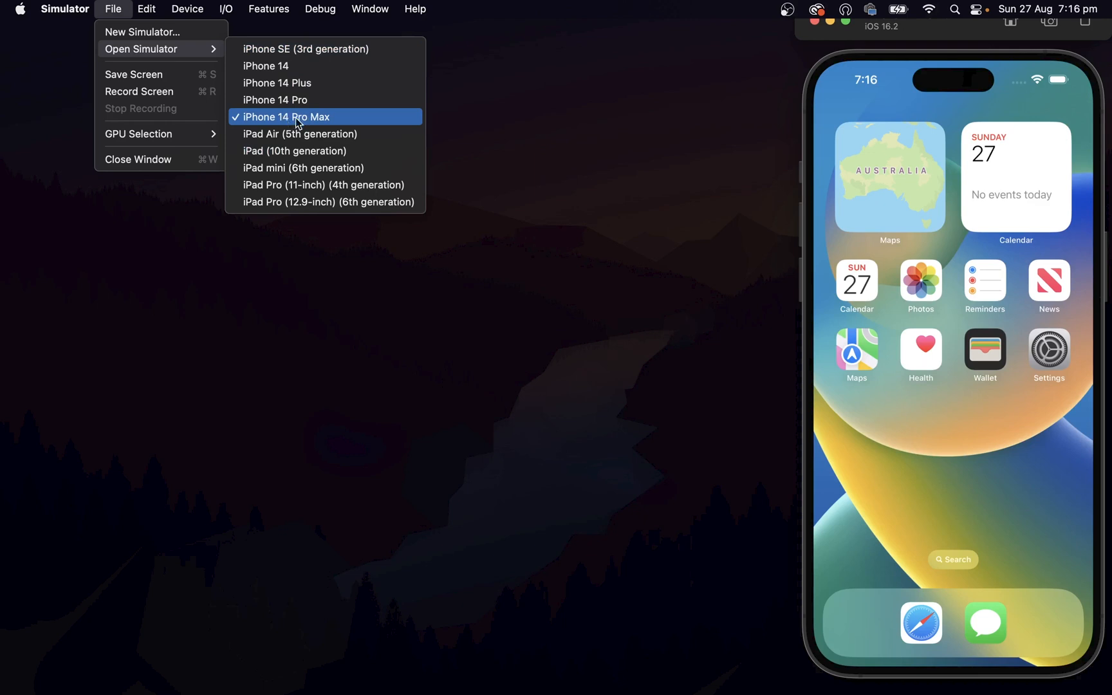
pyautogui.moveTo(273, 118)
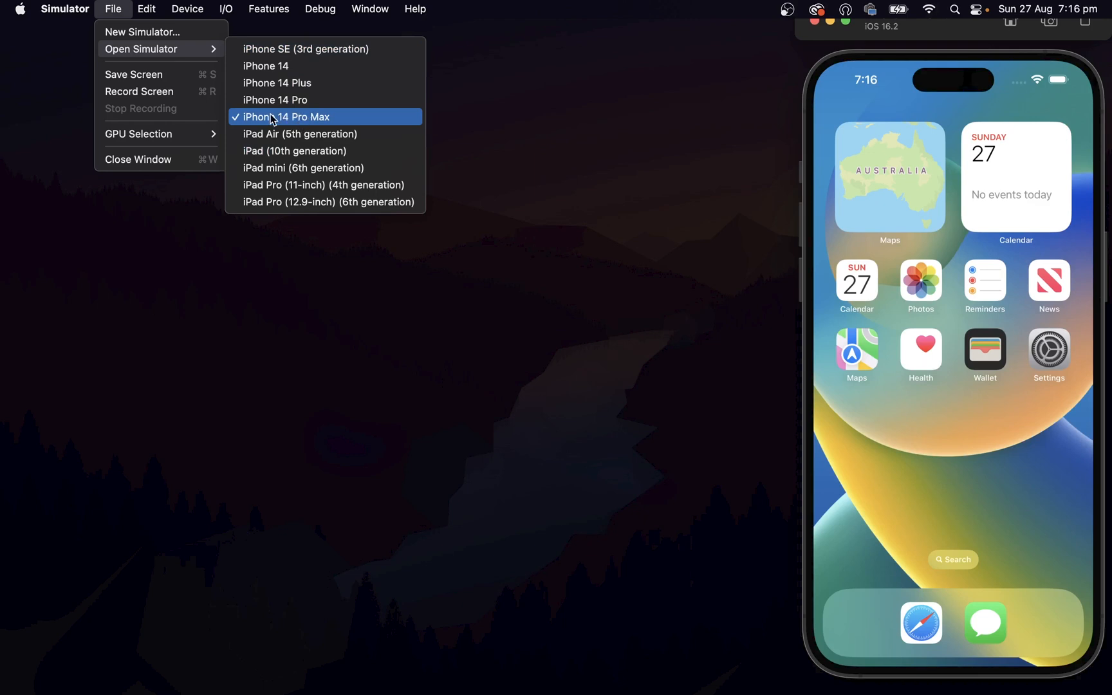
pyautogui.moveTo(290, 124)
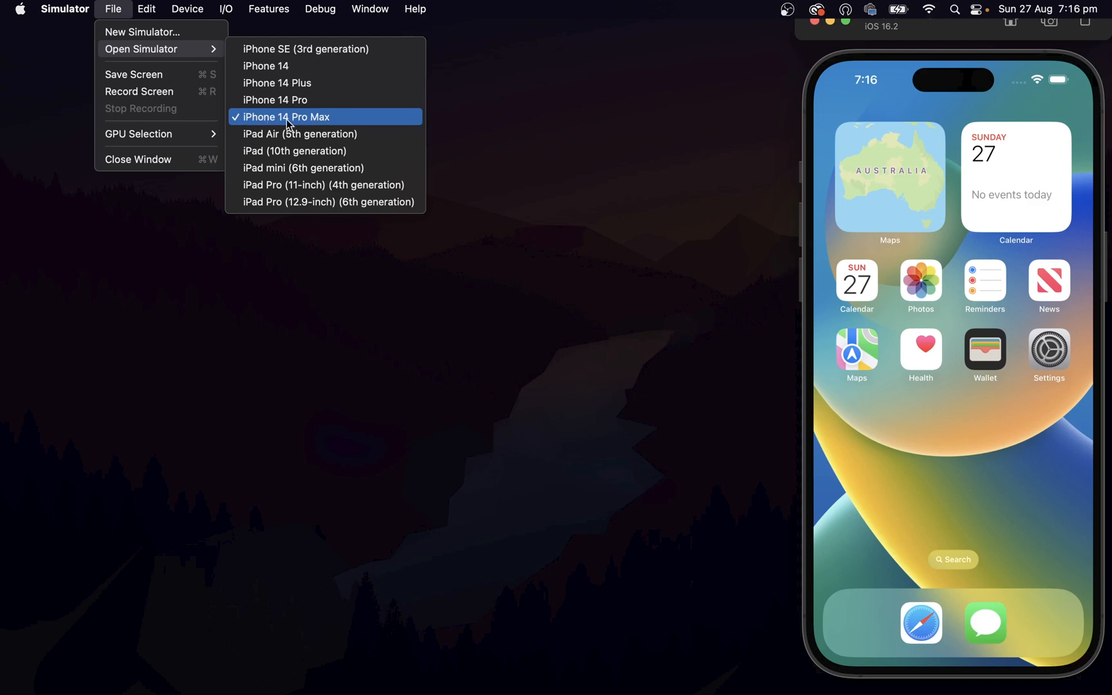
pyautogui.click(284, 117)
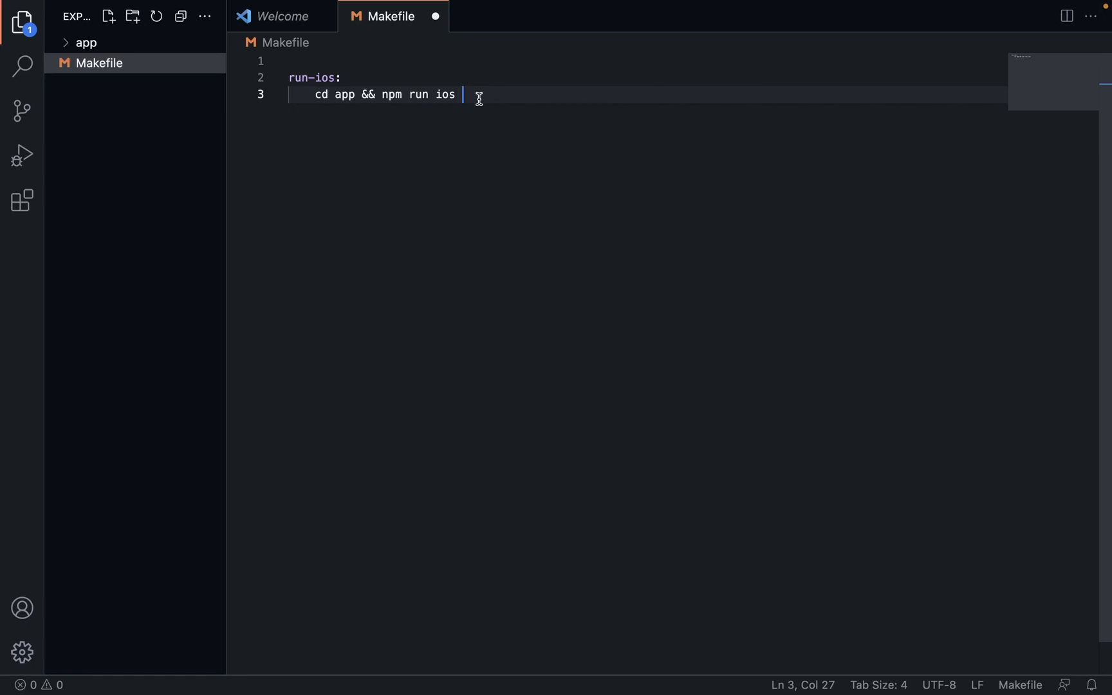
# Step: Append "-- --simulator='iPhone 14 Pro'" to the npm run ios command
pyautogui.write('-- --simul')
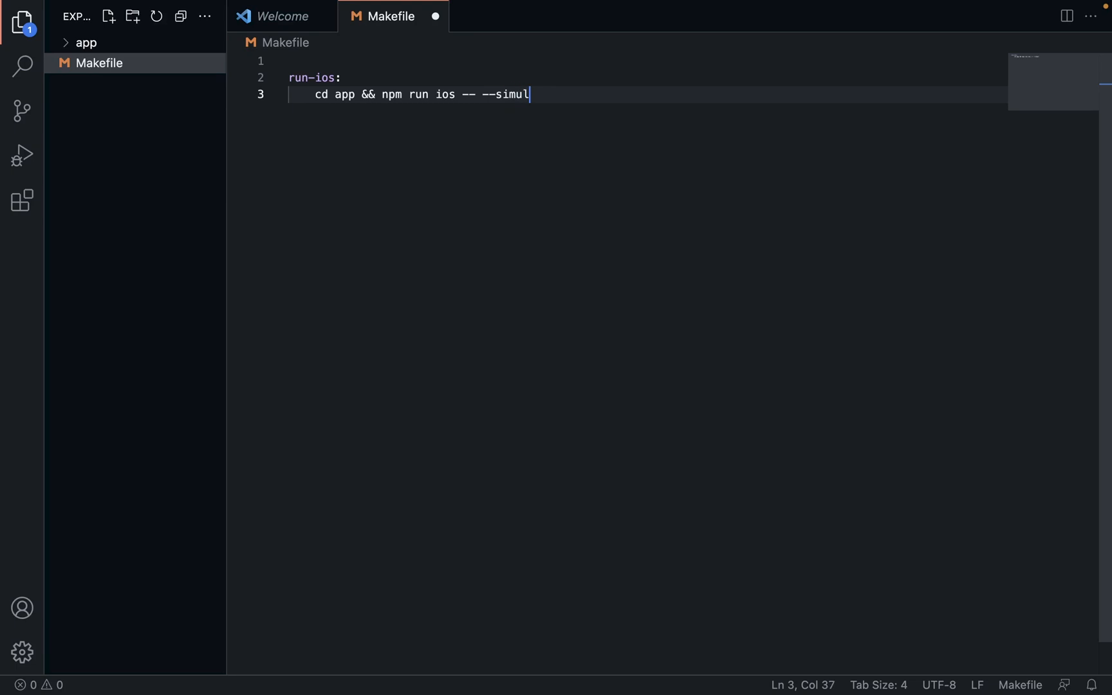
pyautogui.write('ator')
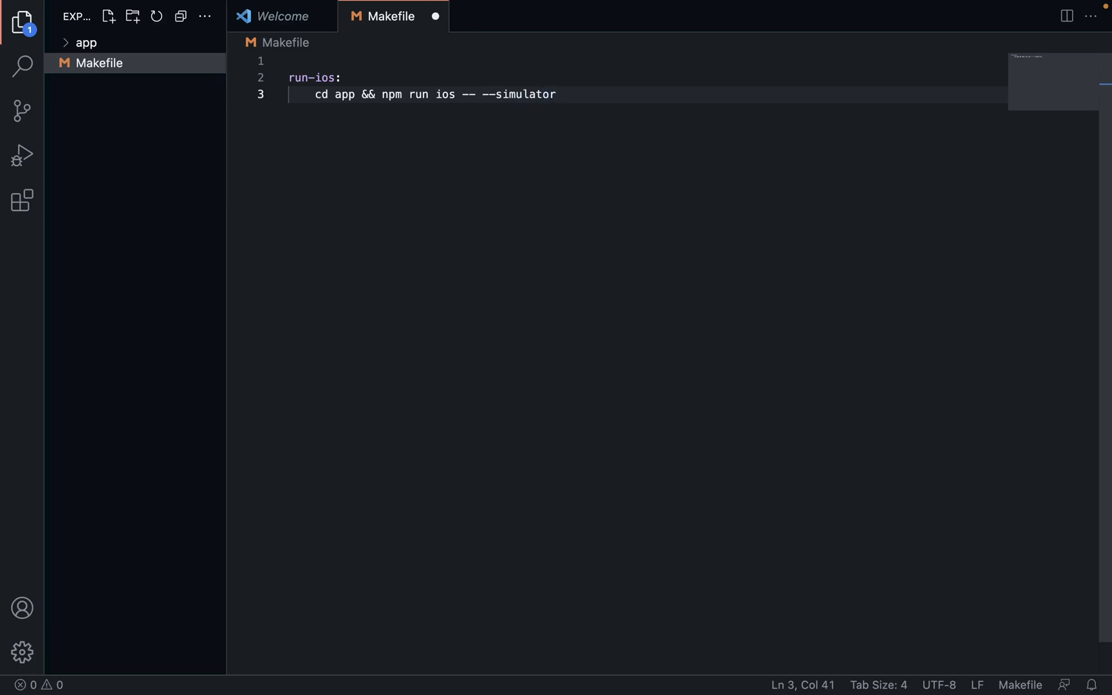
pyautogui.write("='i")
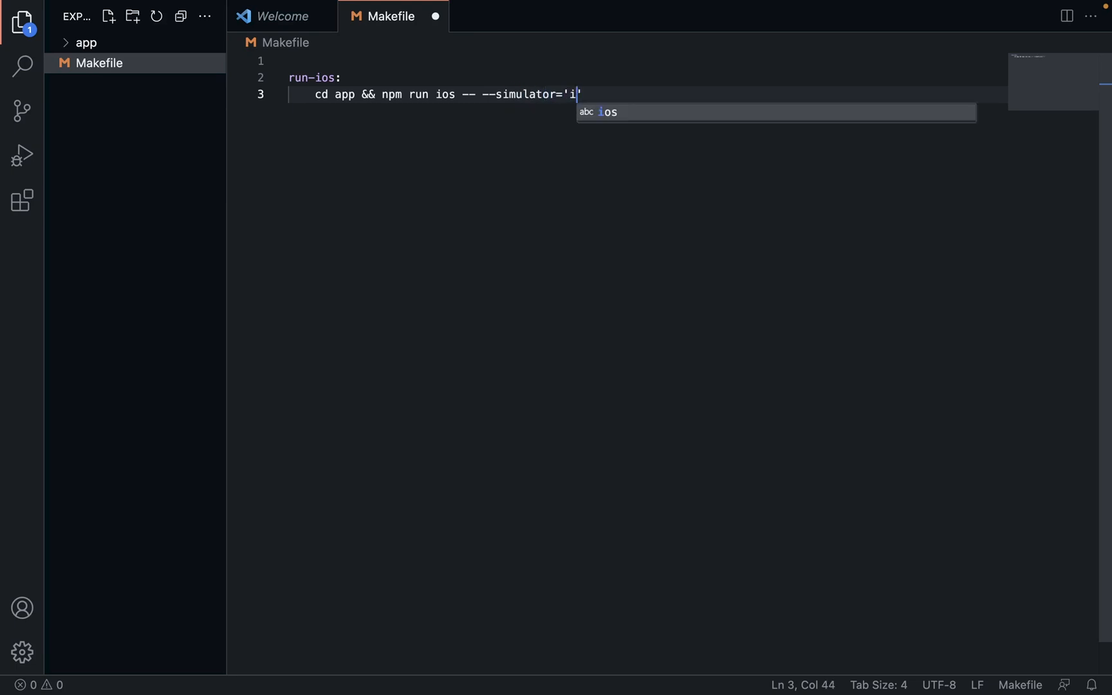
pyautogui.write('Phone')
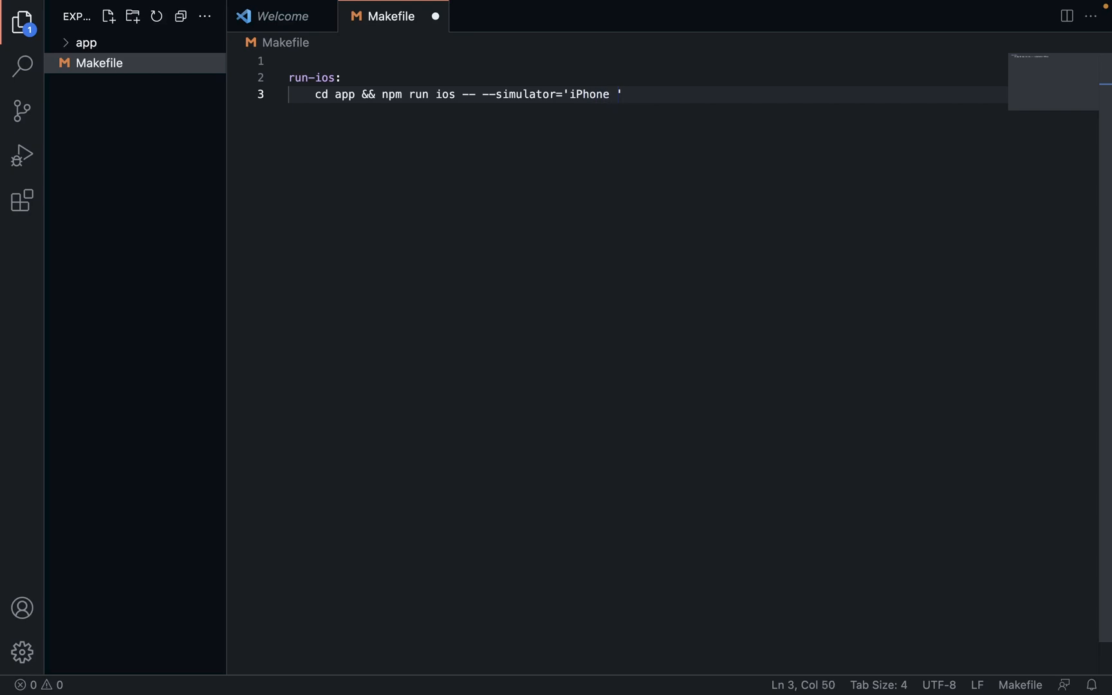
pyautogui.write('14 Pro')
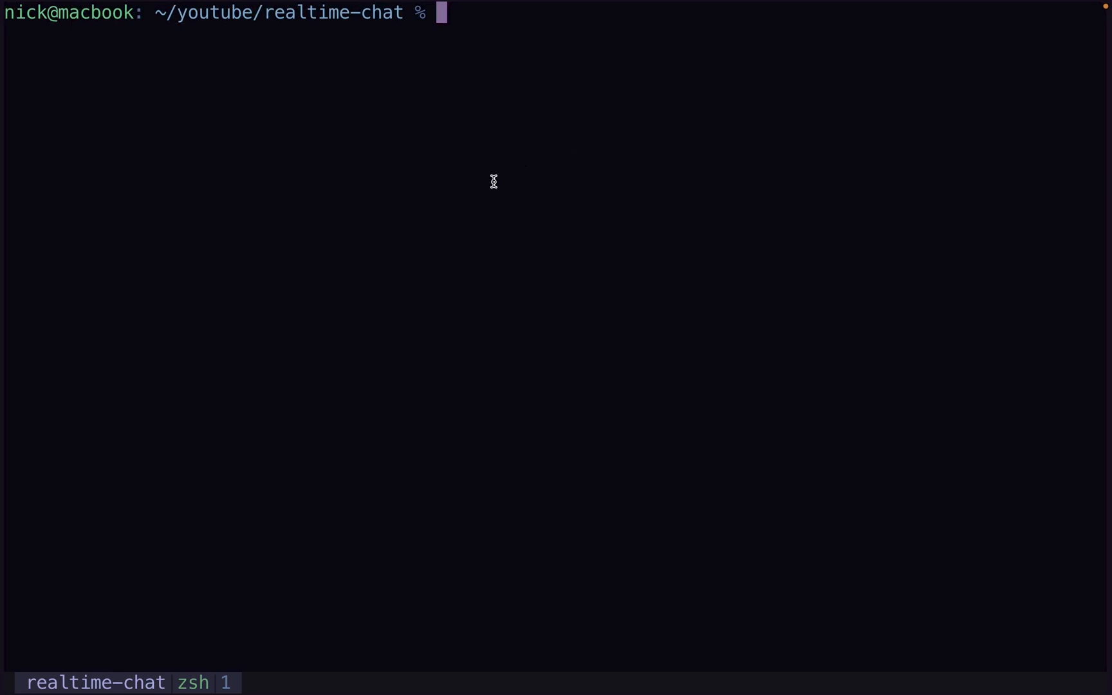
# Step: Run make to launch the app in the iOS Simulator, dismissing the 'Unable to boot device' alert
pyautogui.write('make')
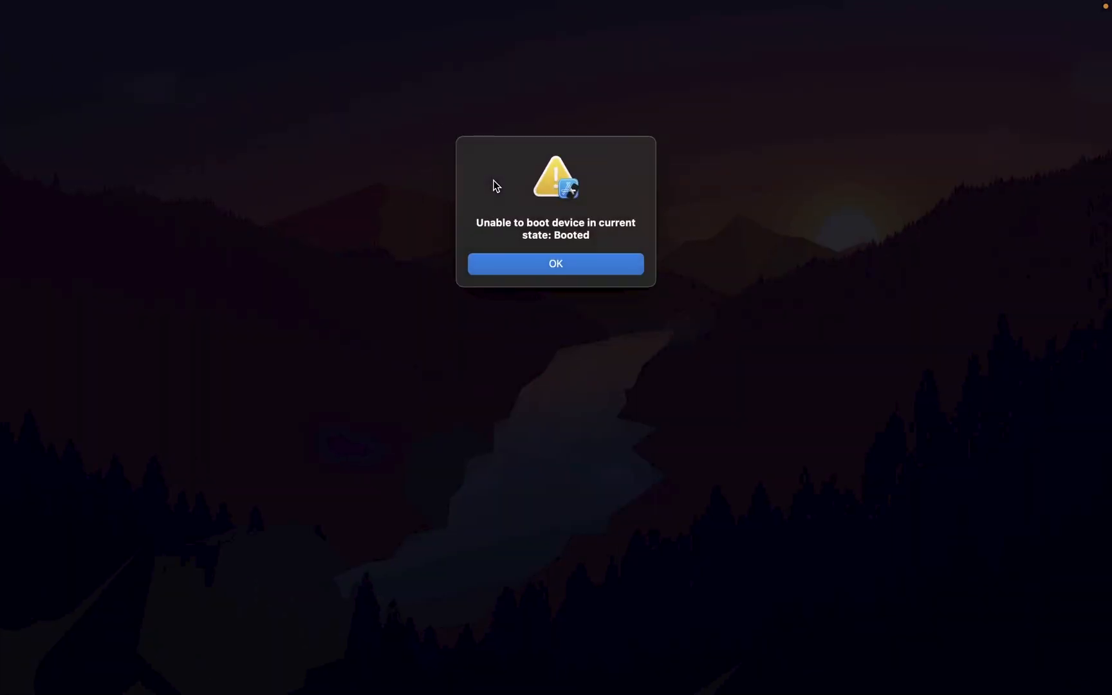
pyautogui.click(556, 264)
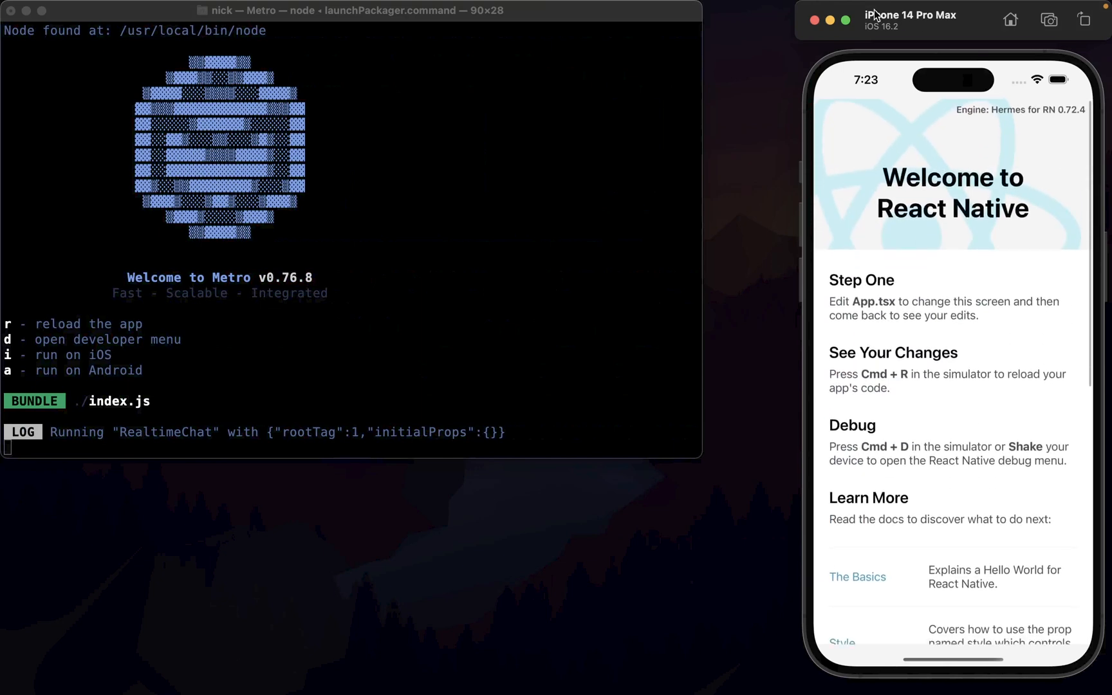
pyautogui.moveTo(915, 23)
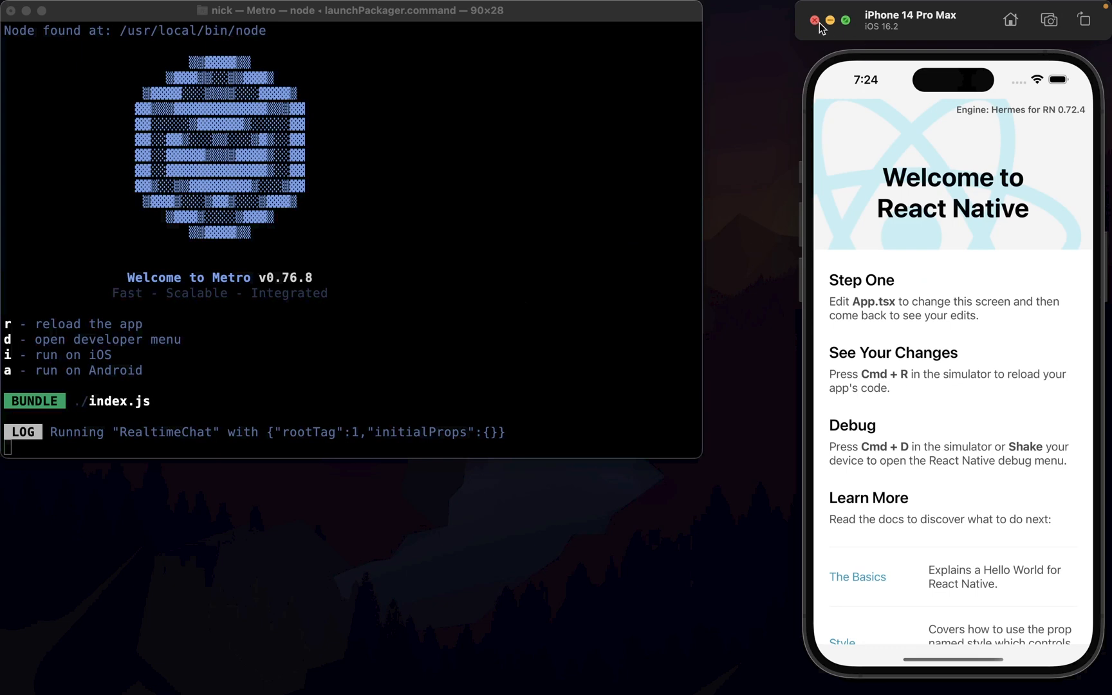
# Step: Quit the iPhone 14 Pro Max simulator after confirming the React Native welcome screen
pyautogui.click(815, 18)
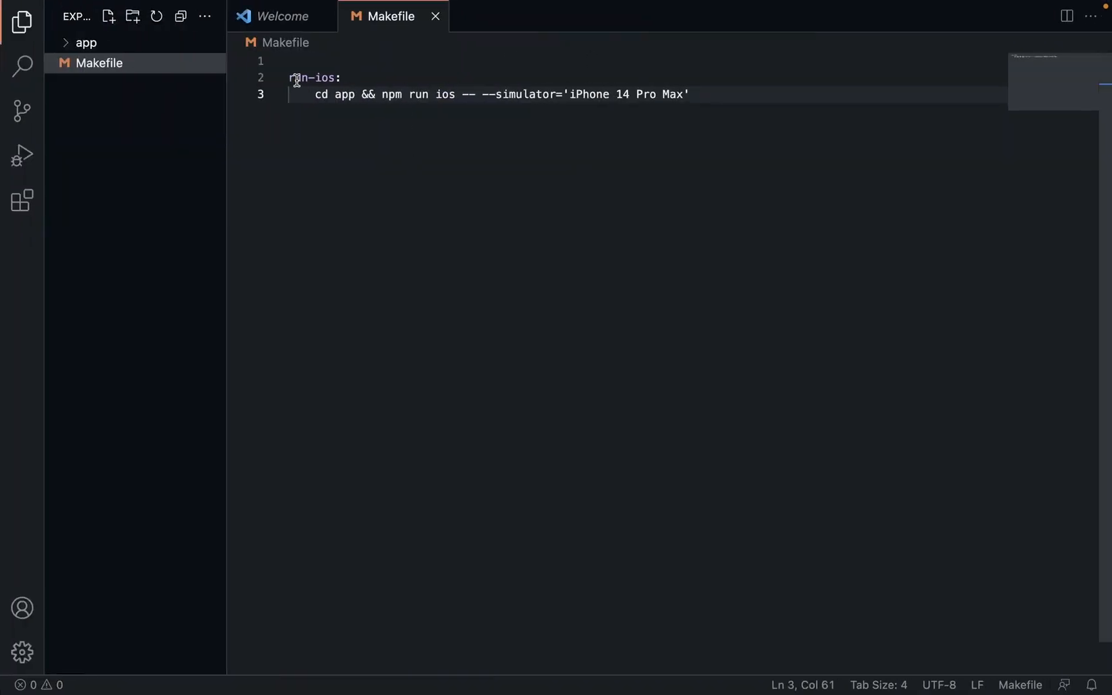
# Step: Duplicate the run-ios block and rename the copy run-android with npm run android
pyautogui.moveTo(290, 78); pyautogui.dragTo(688, 94)
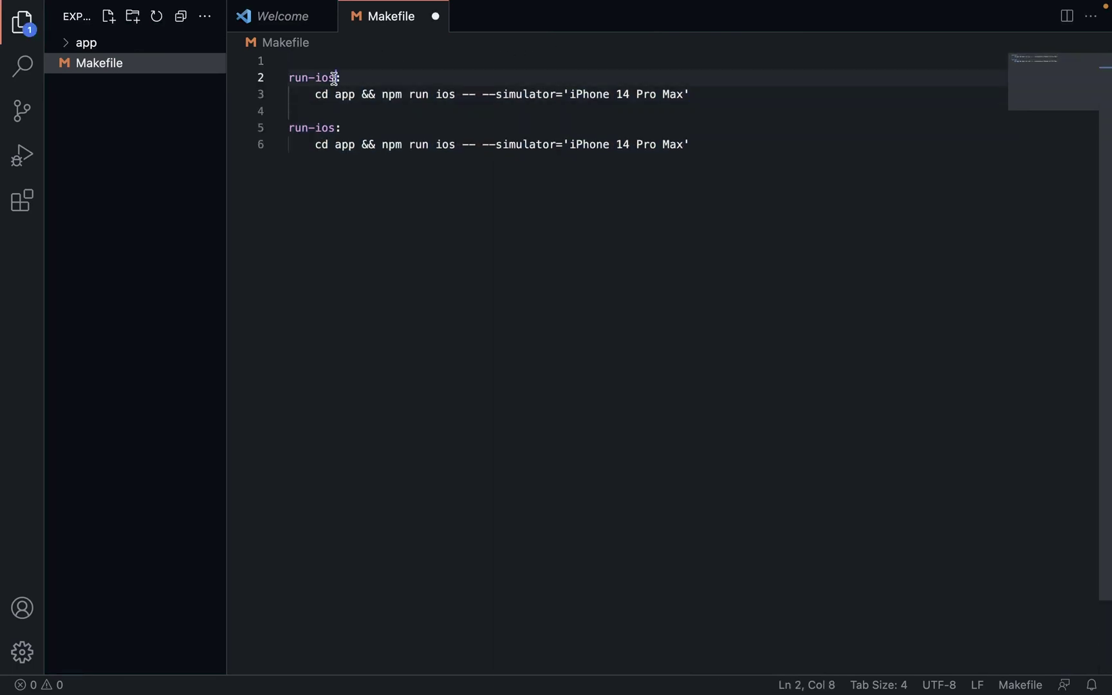
pyautogui.write('android')
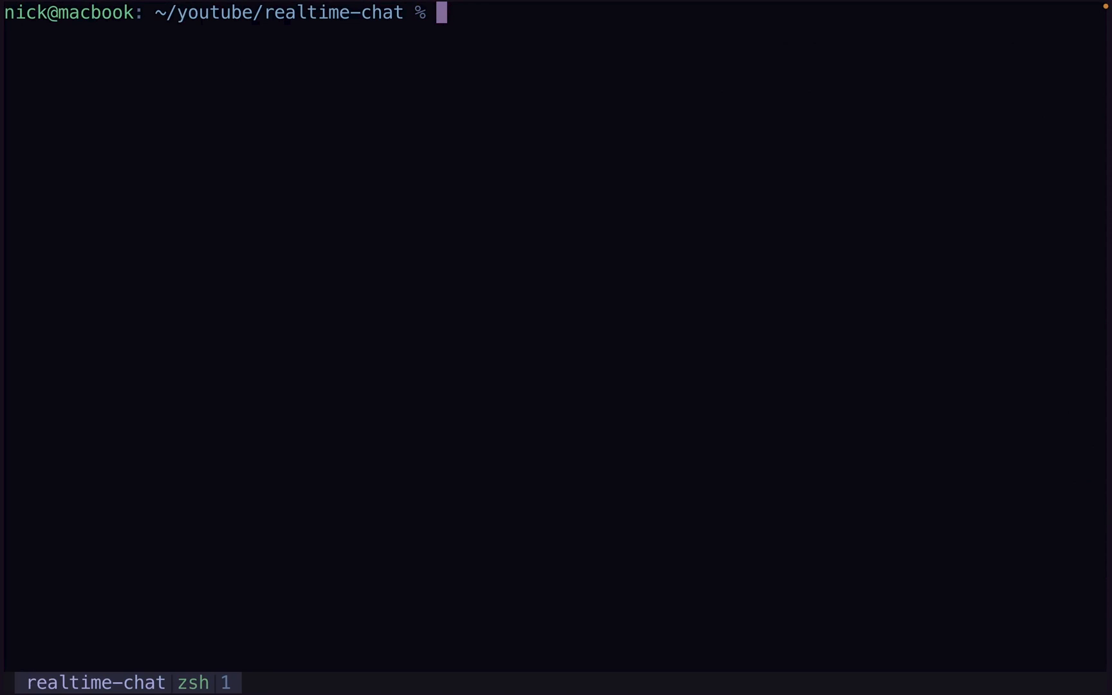
# Step: Run 'make run-android' to launch the app on the Android emulator
pyautogui.write('make')
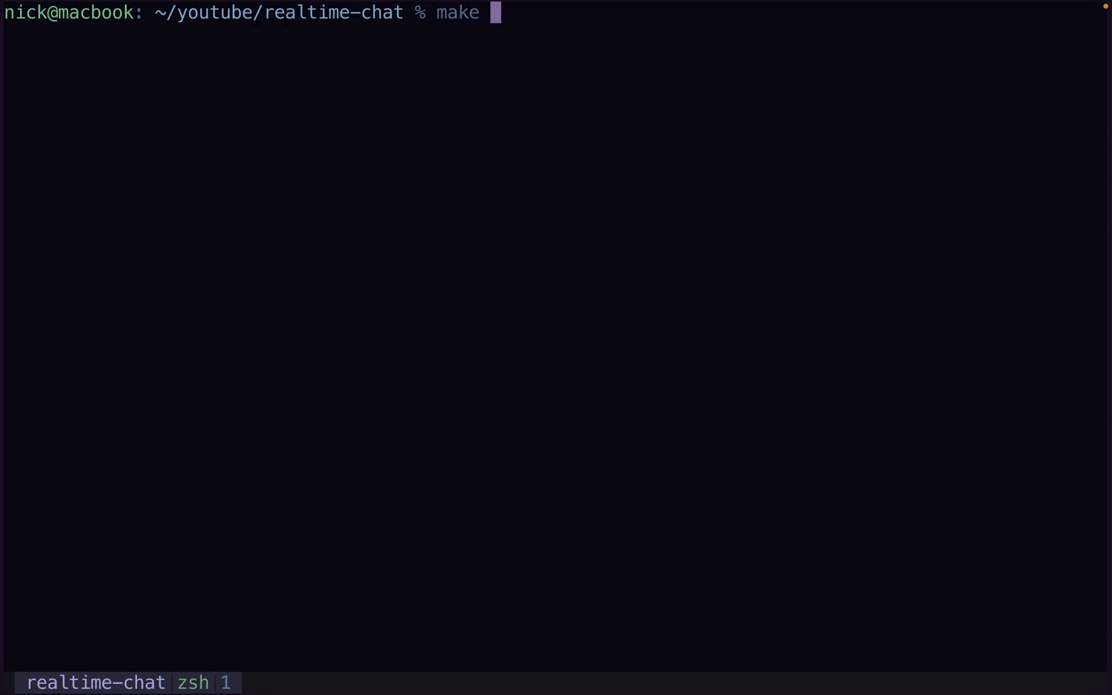
pyautogui.write('run-')
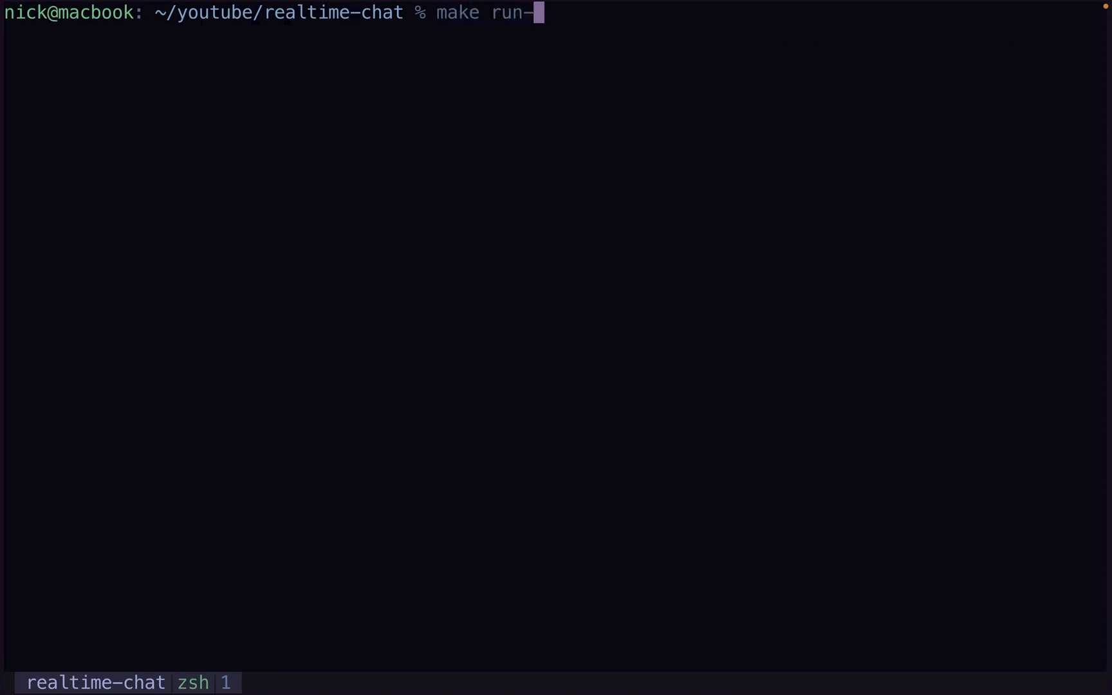
pyautogui.write('android')
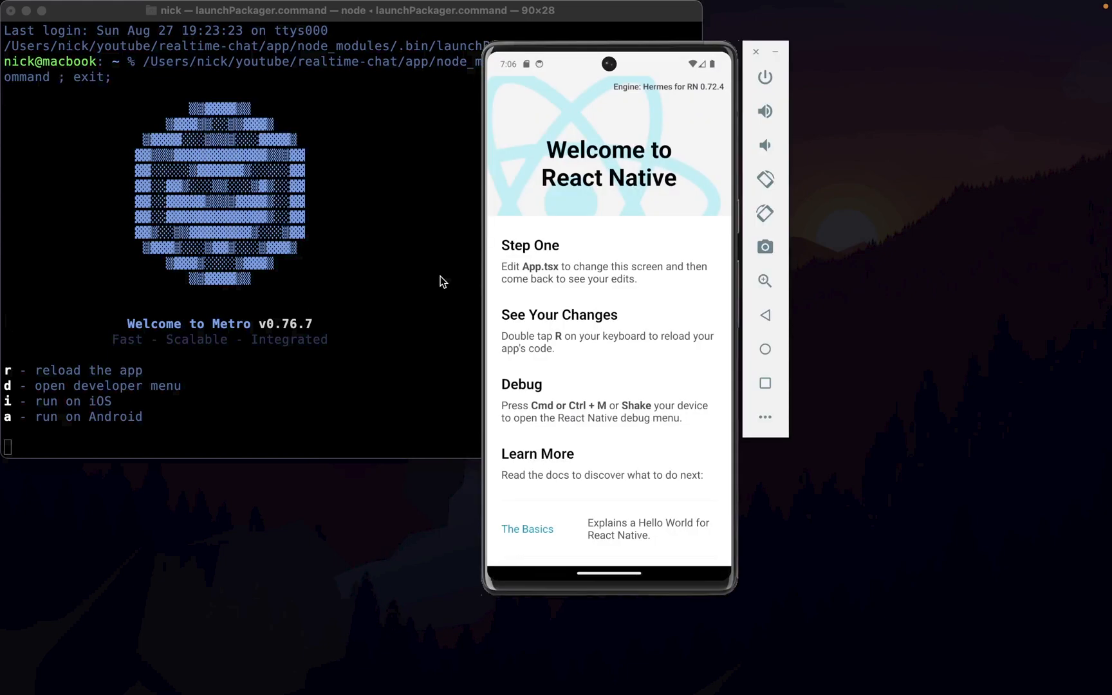
pyautogui.moveTo(485, 332)
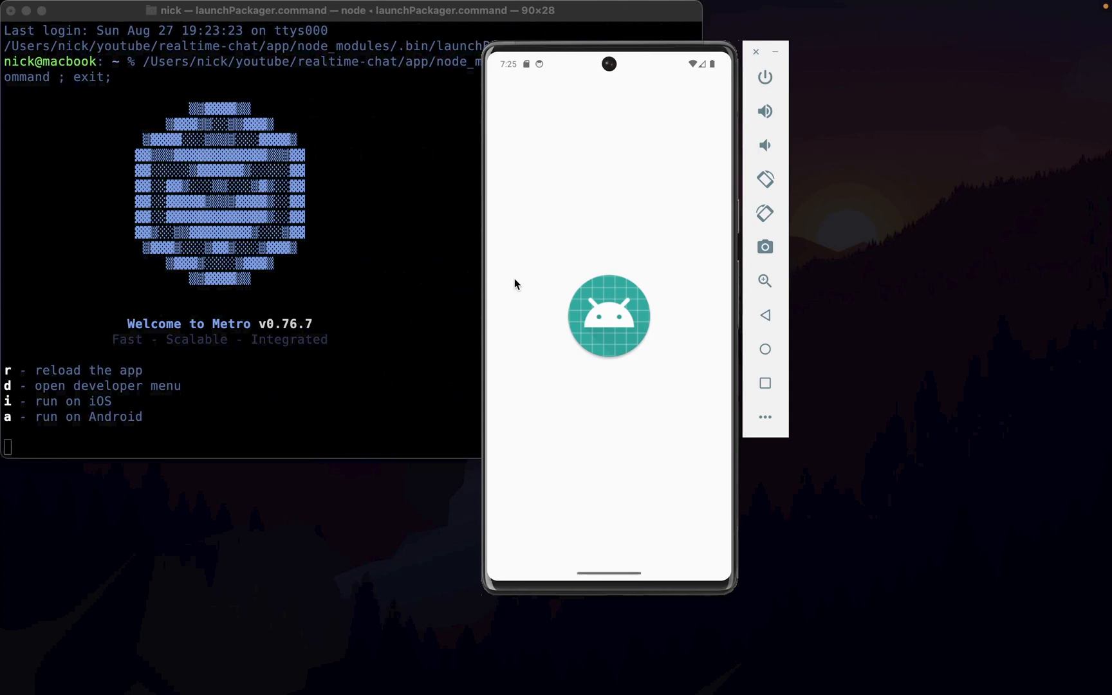
# Step: Close the Metro packager window and confirm terminating its running processes
pyautogui.press('a')
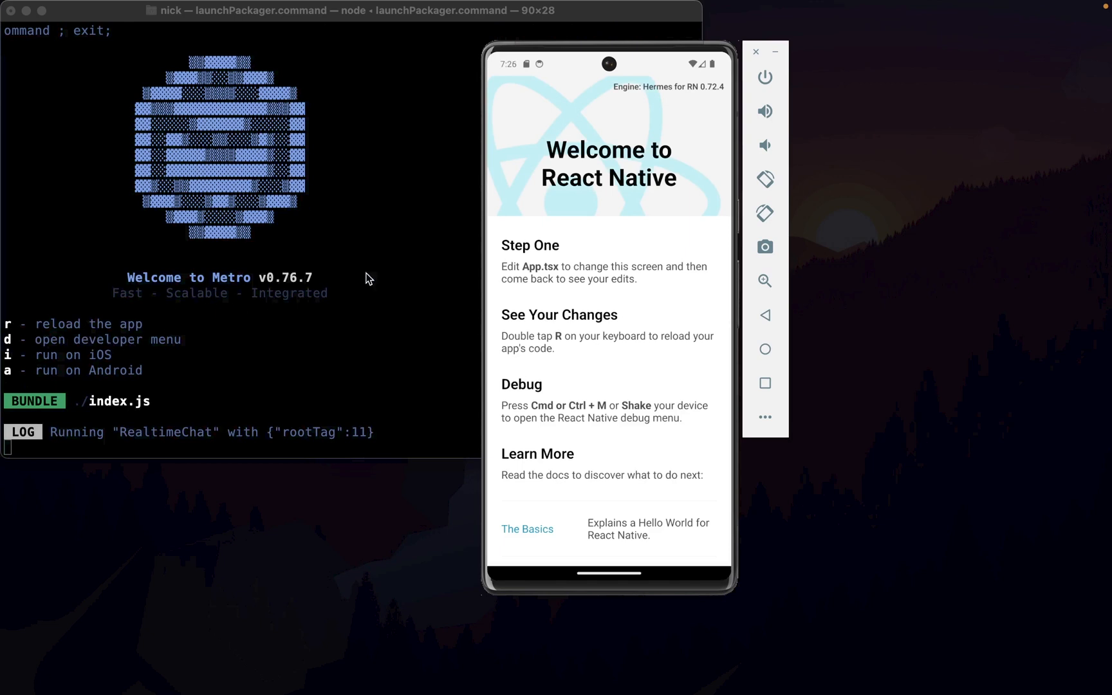
pyautogui.moveTo(394, 209)
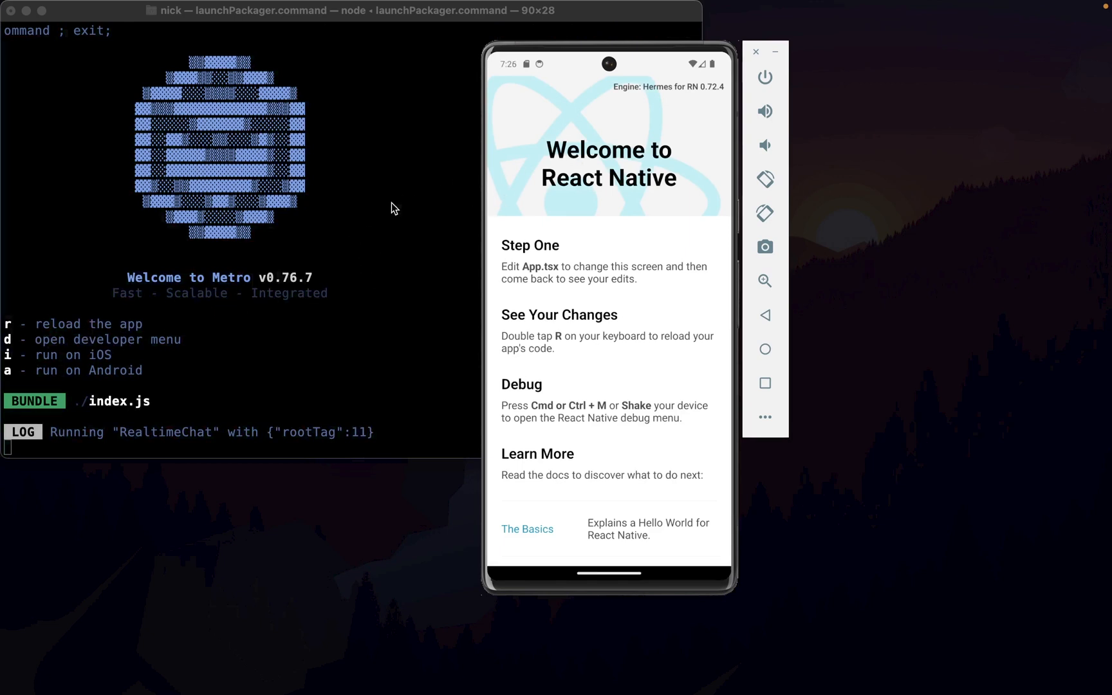
pyautogui.moveTo(510, 138)
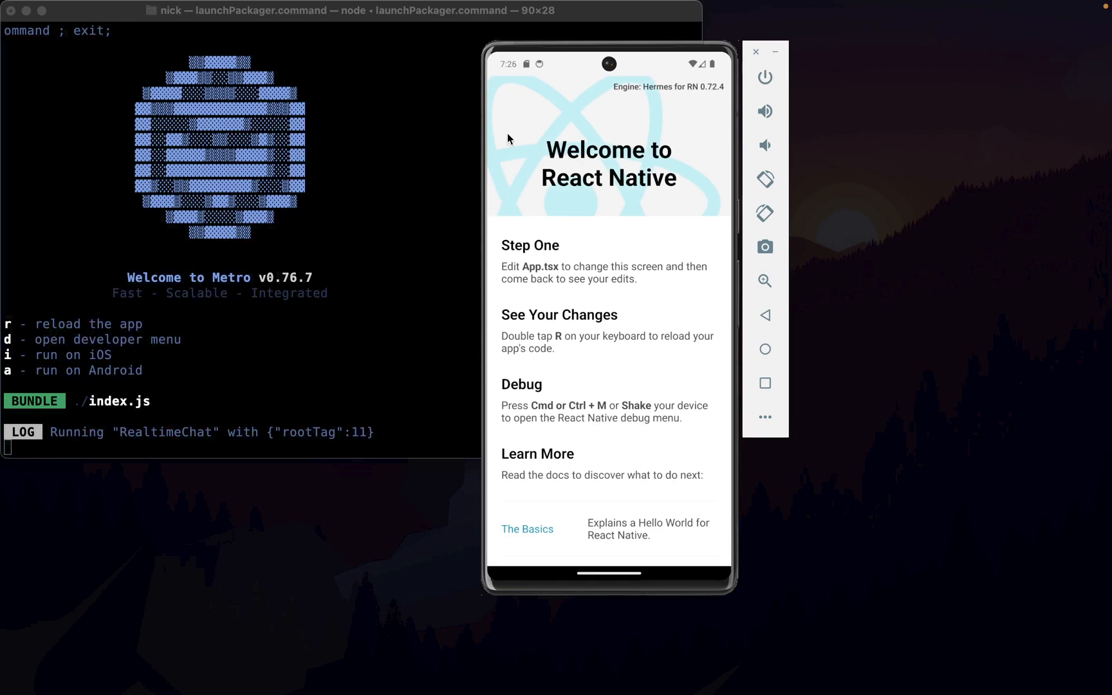
pyautogui.moveTo(766, 92)
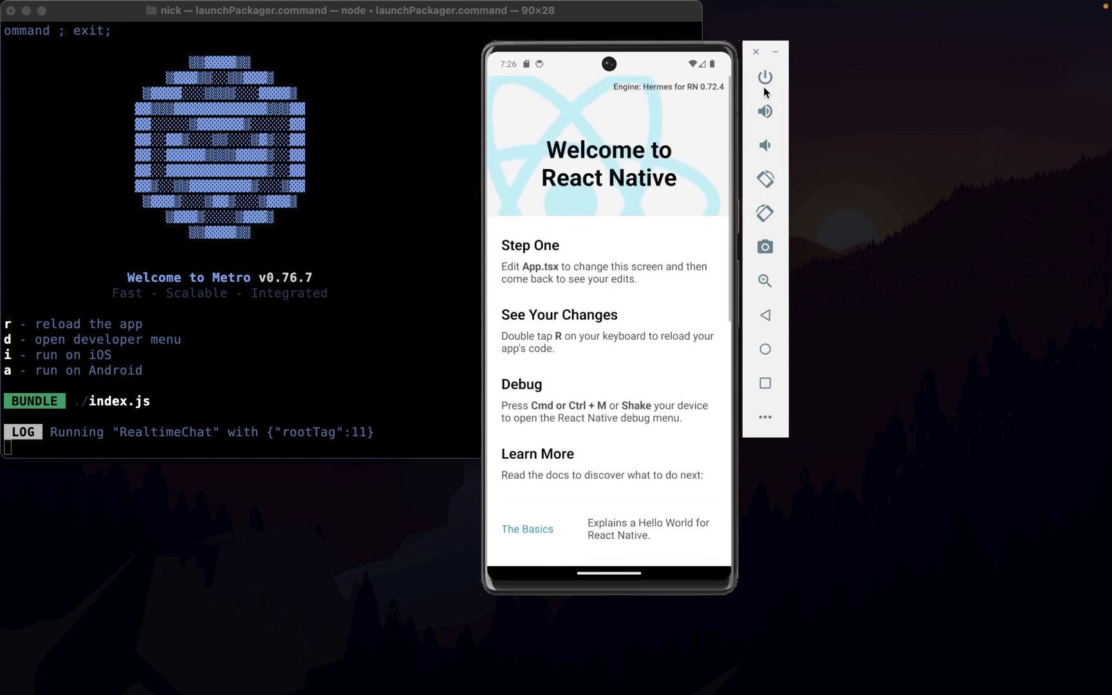
pyautogui.click(8, 10)
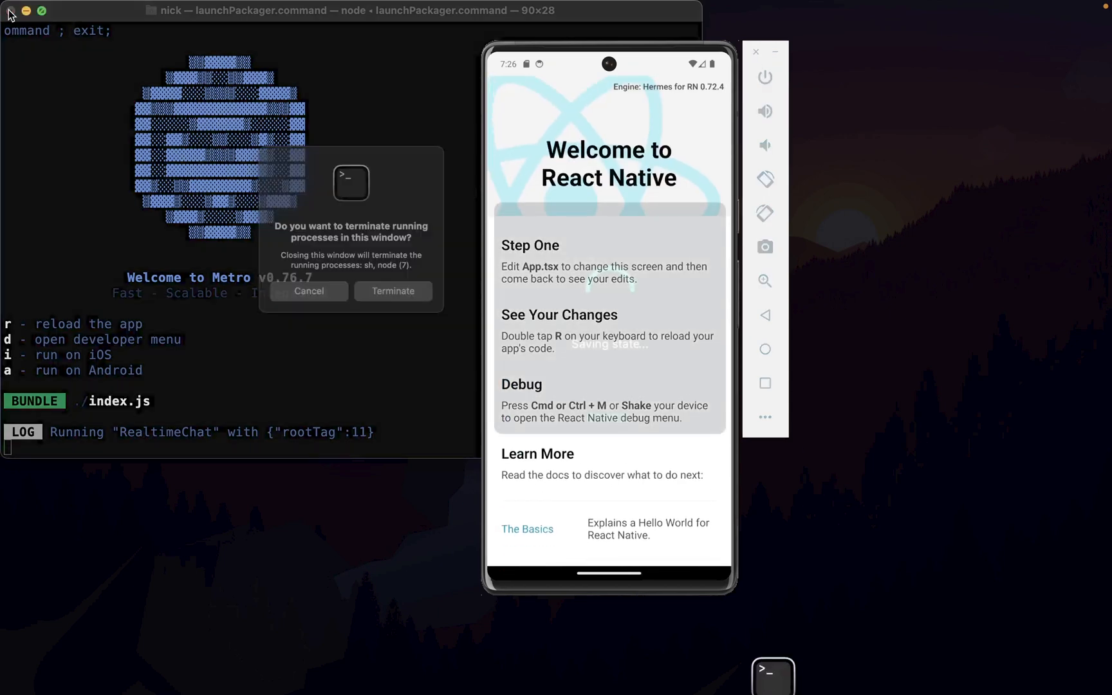
pyautogui.click(393, 290)
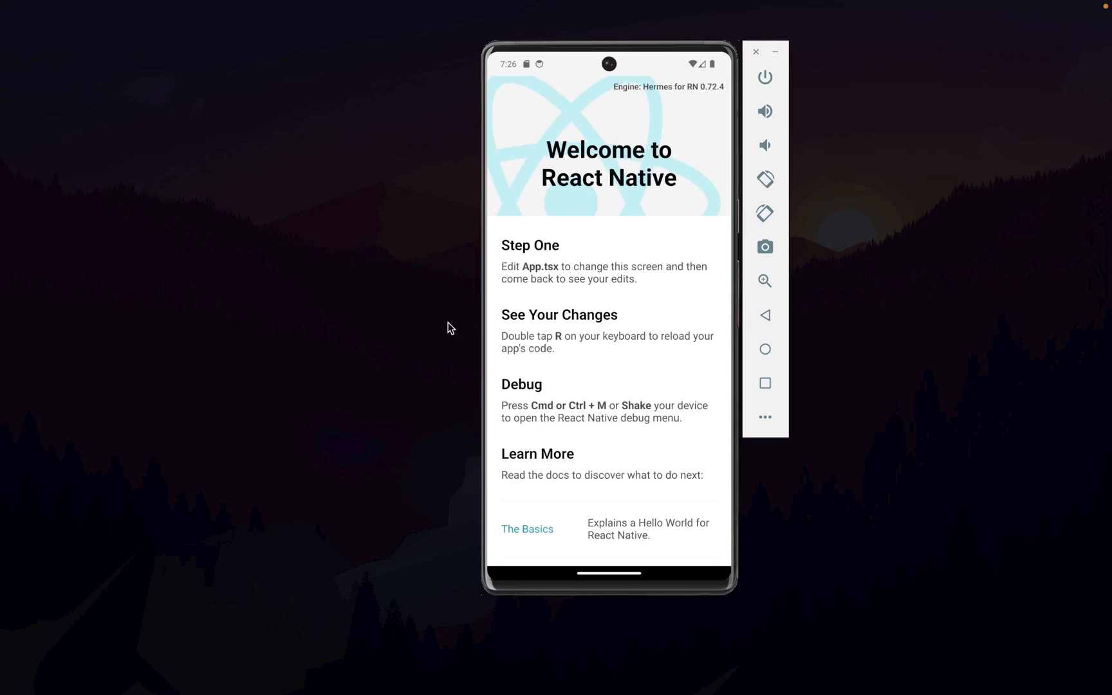
pyautogui.moveTo(759, 58)
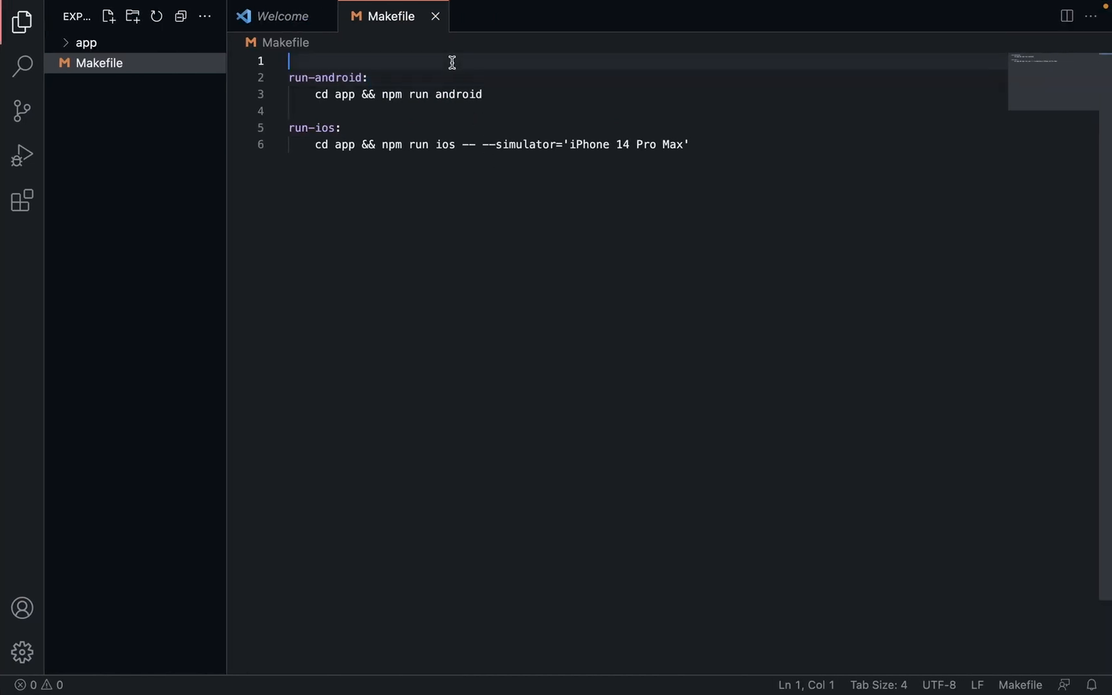
# Step: Write 'run: run-android run-ios' as the first target, fixing the run-android typo, and save
pyautogui.write('r')
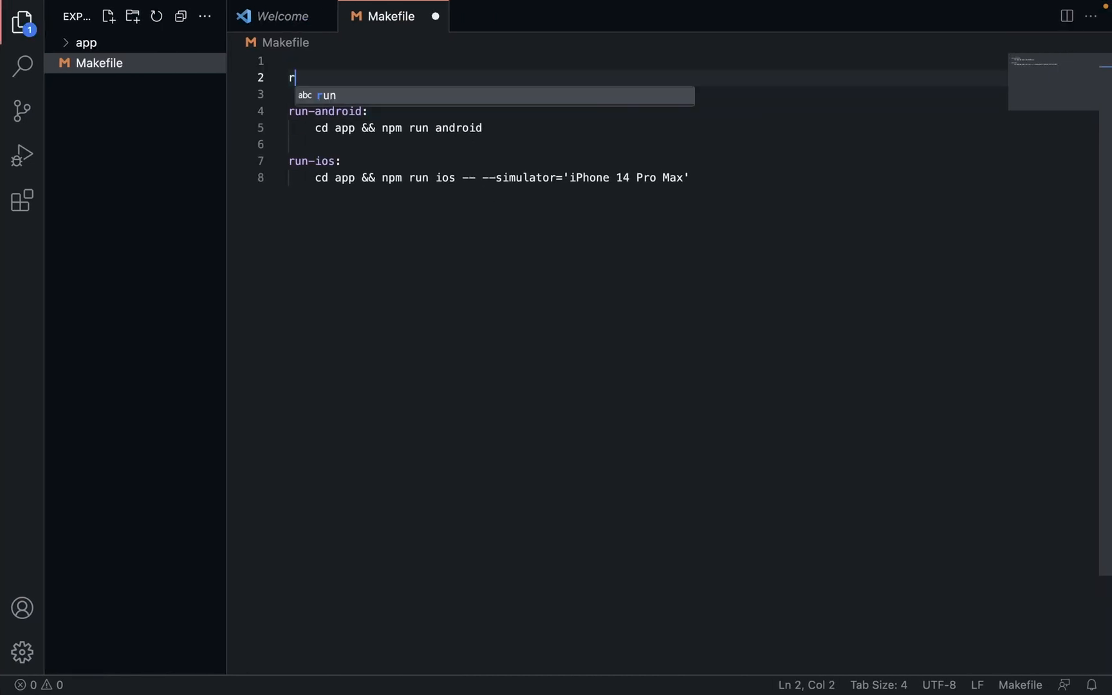
pyautogui.write('un:')
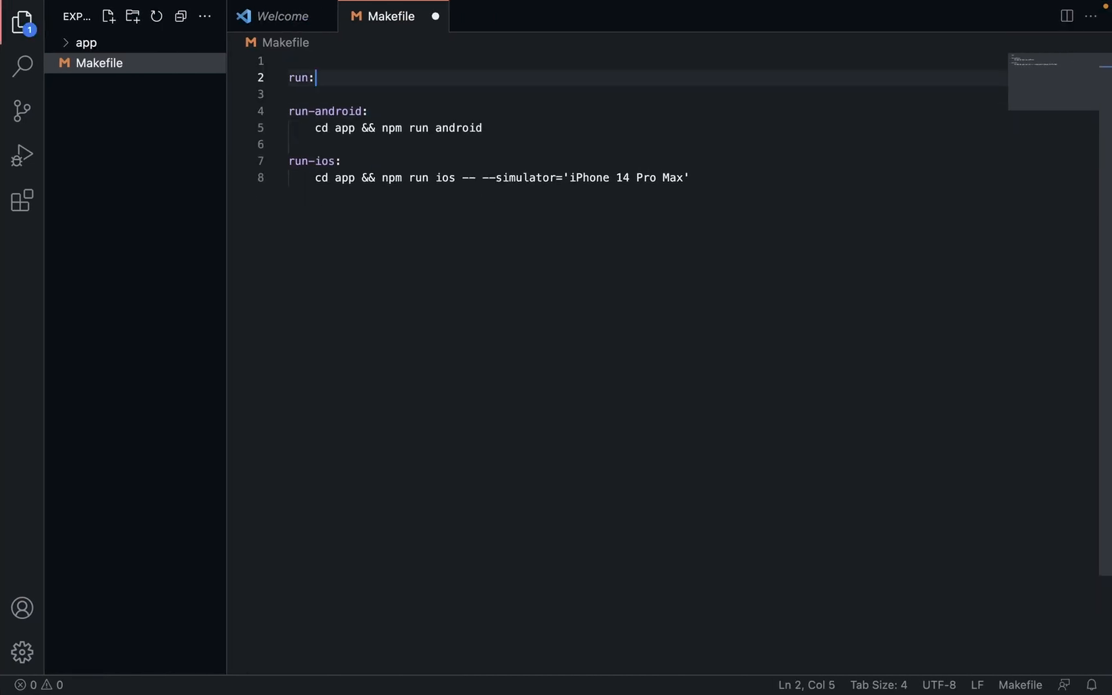
pyautogui.write('" "')
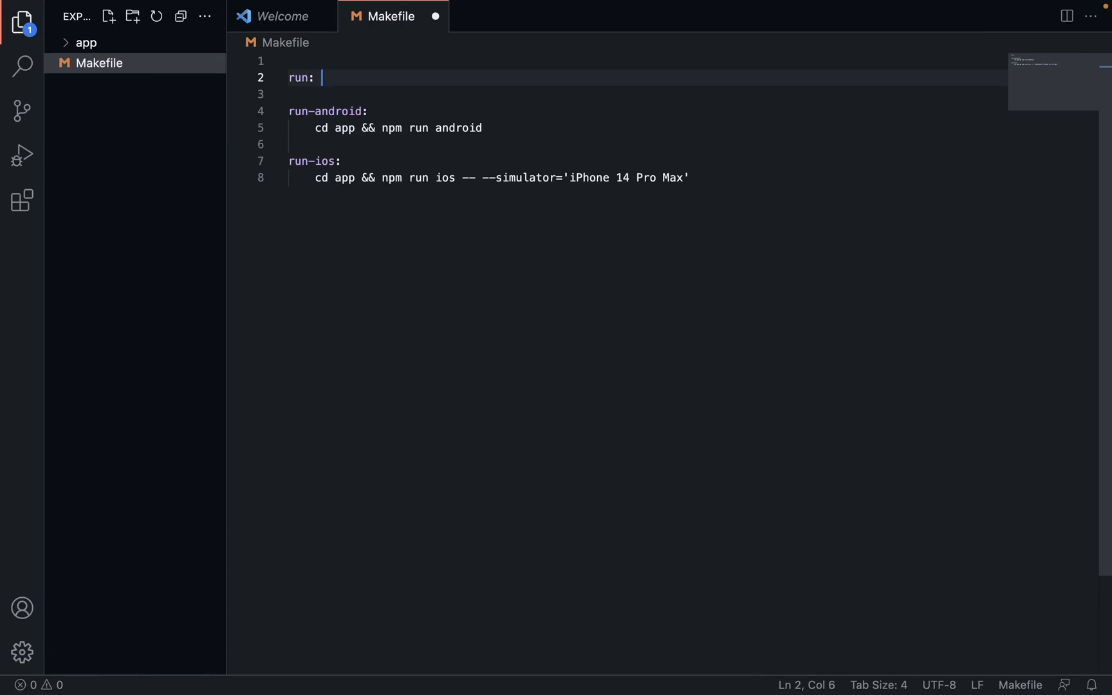
pyautogui.write('run-')
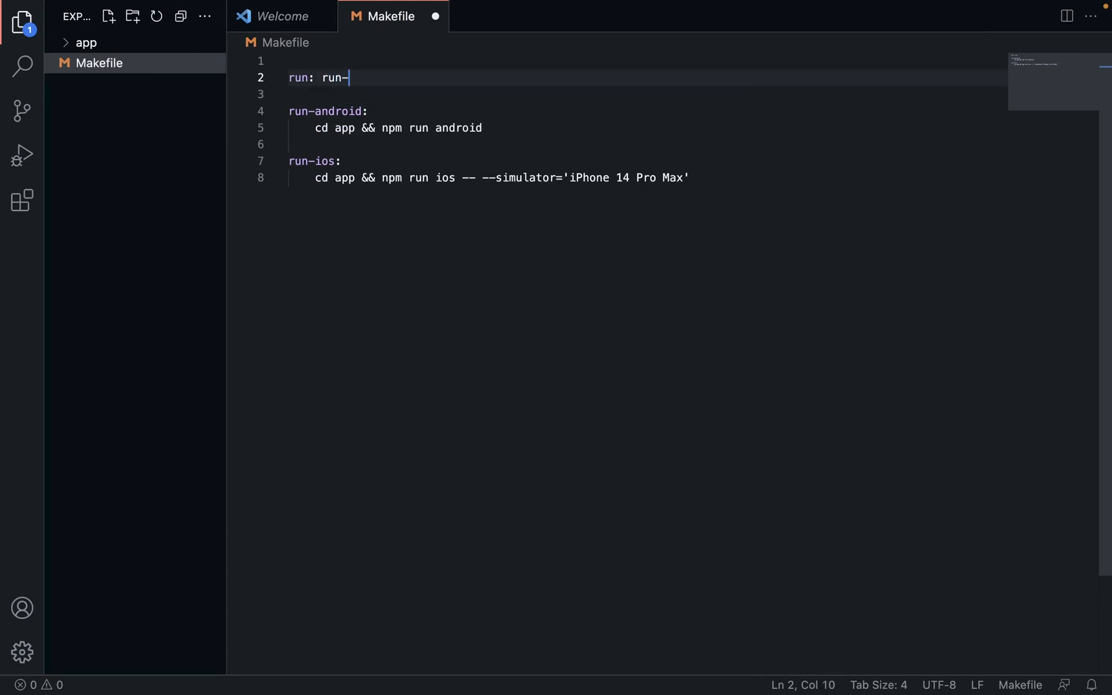
pyautogui.write('android run-ios')
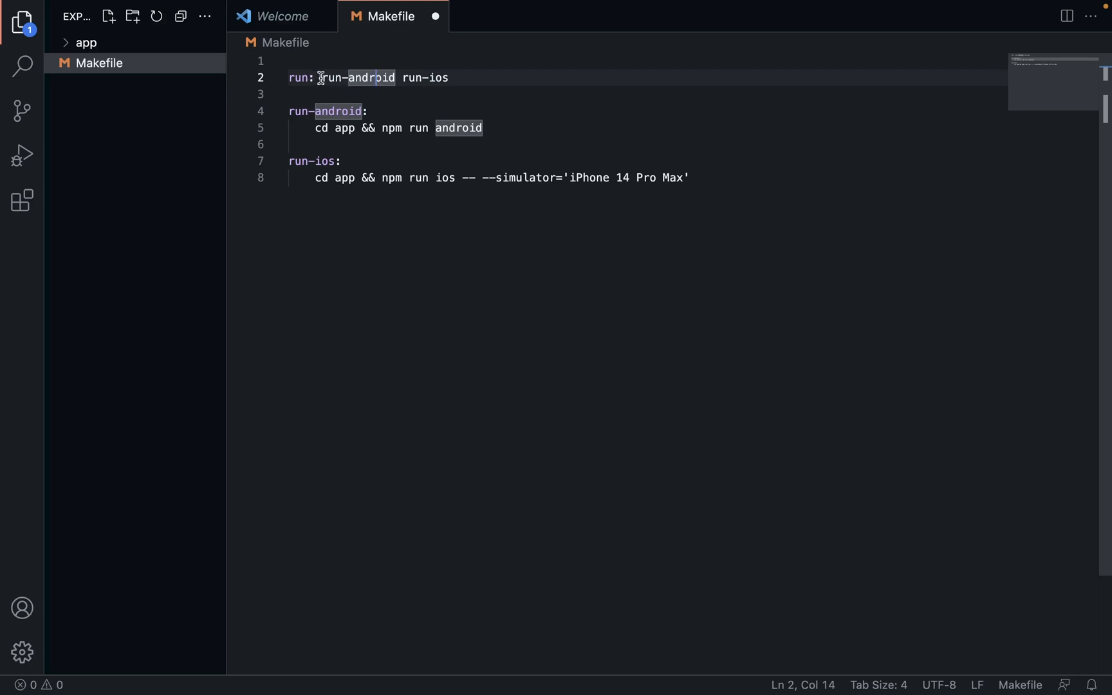
pyautogui.click(371, 95)
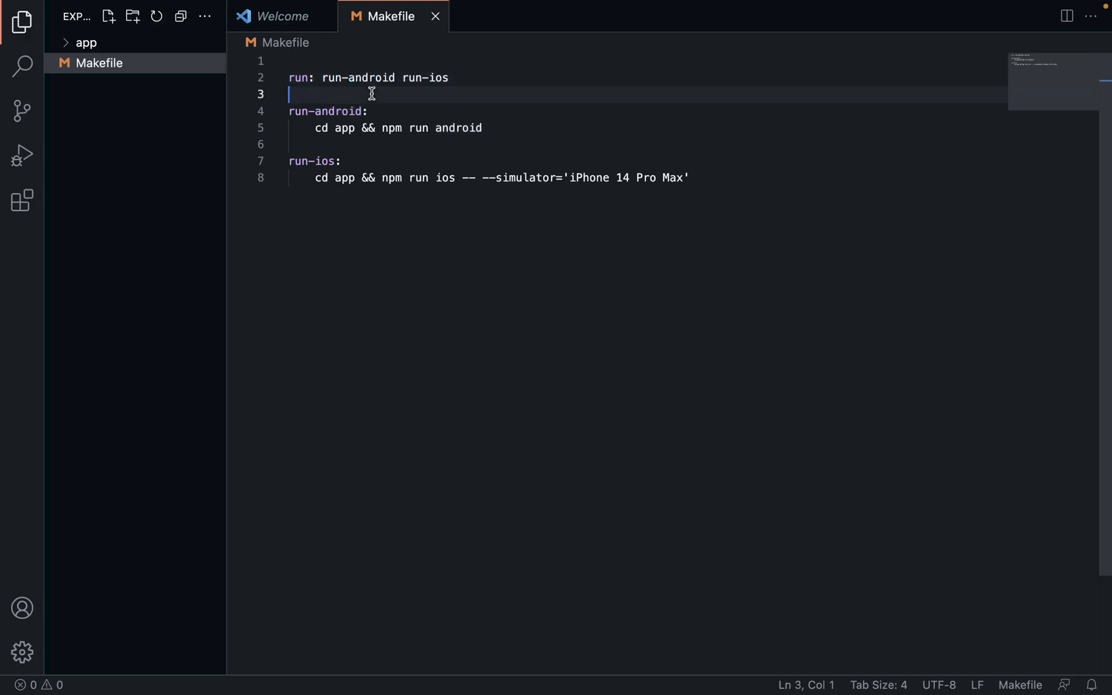
pyautogui.moveTo(443, 235)
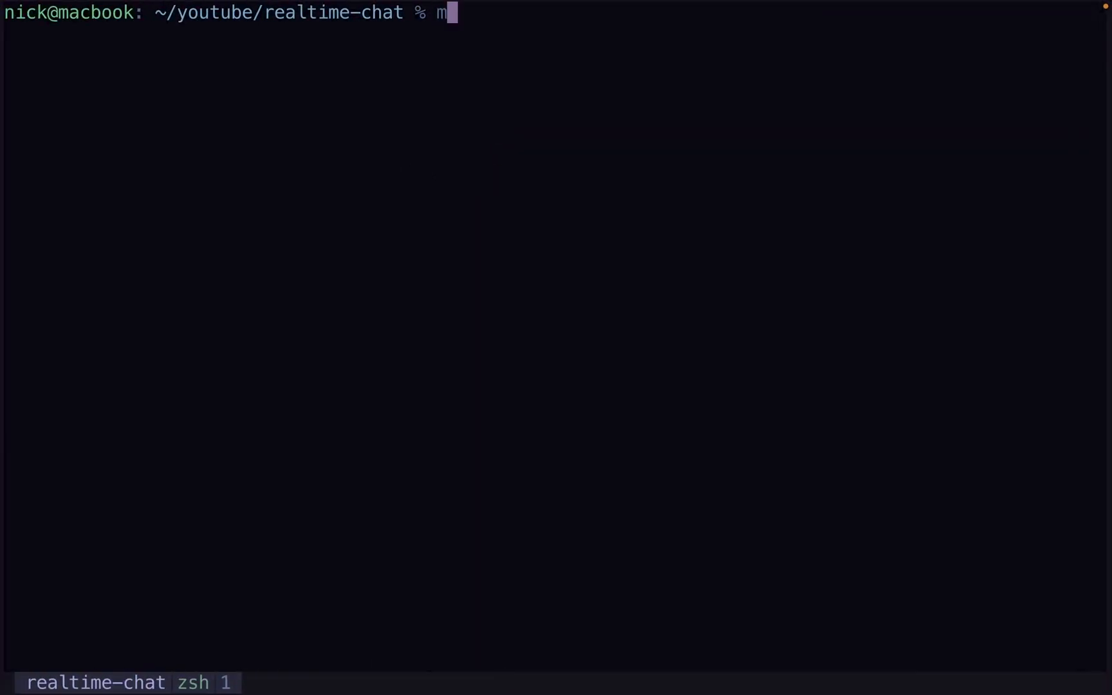
# Step: Run 'make' so the default run target launches the app on Android and iOS
pyautogui.write('ake')
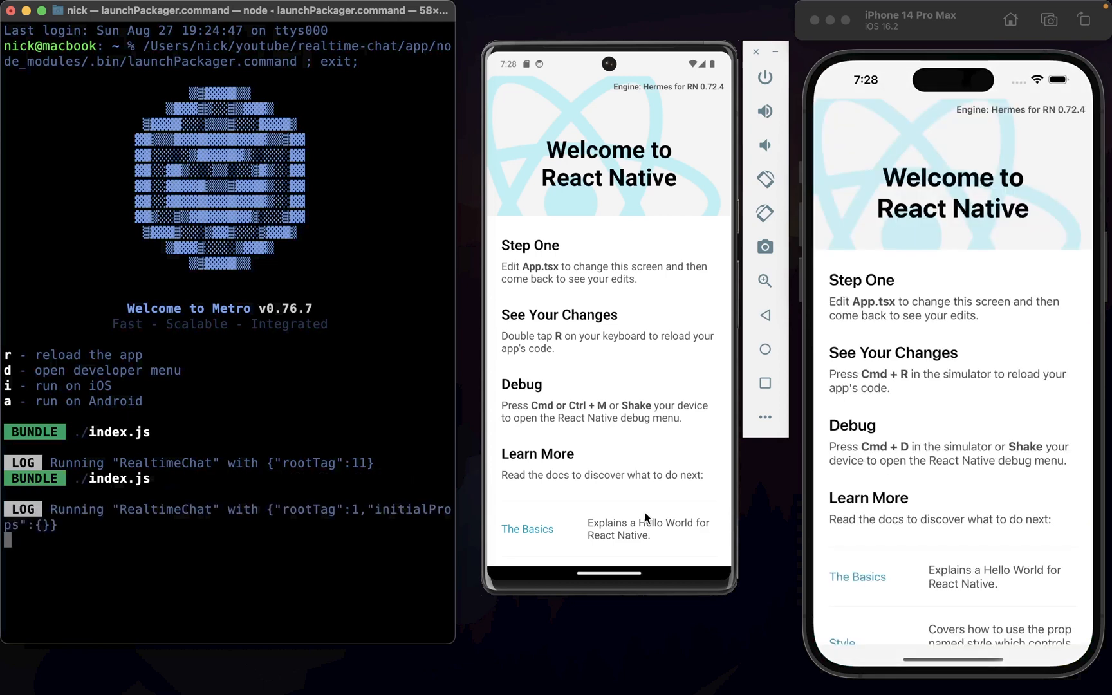
pyautogui.moveTo(536, 497)
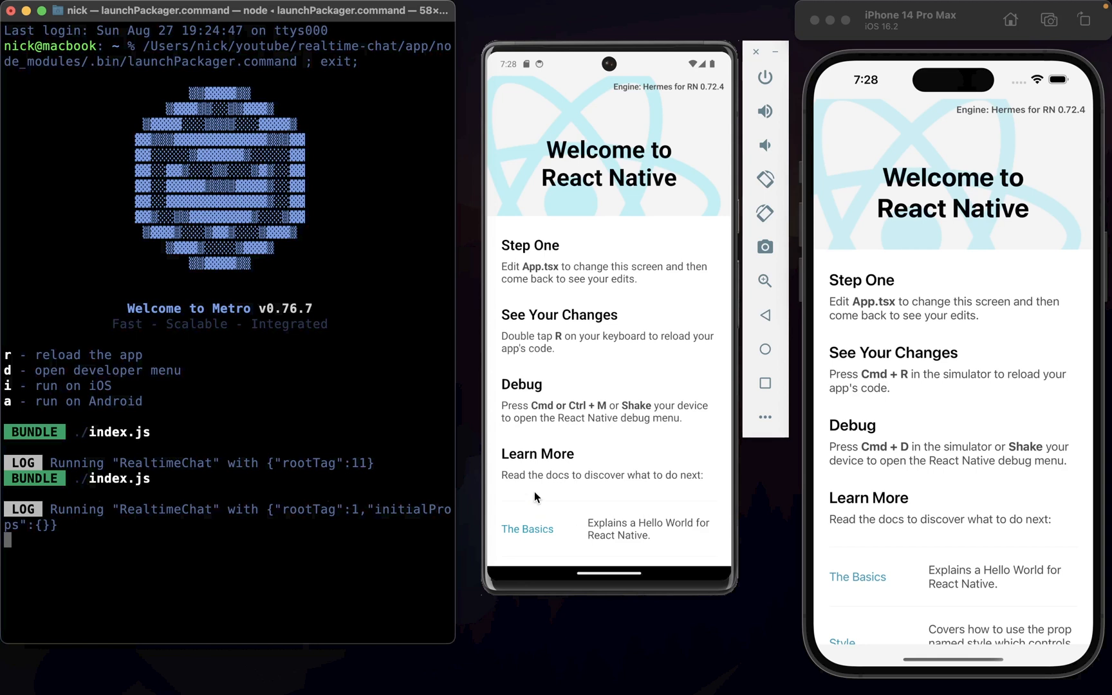
pyautogui.moveTo(723, 329)
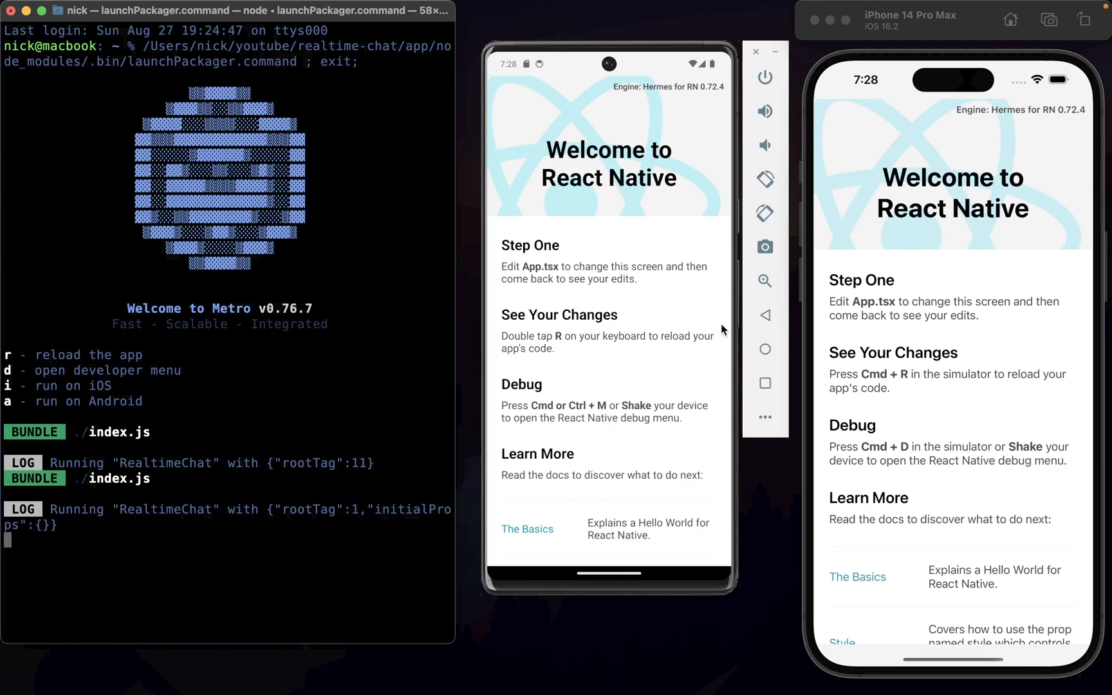